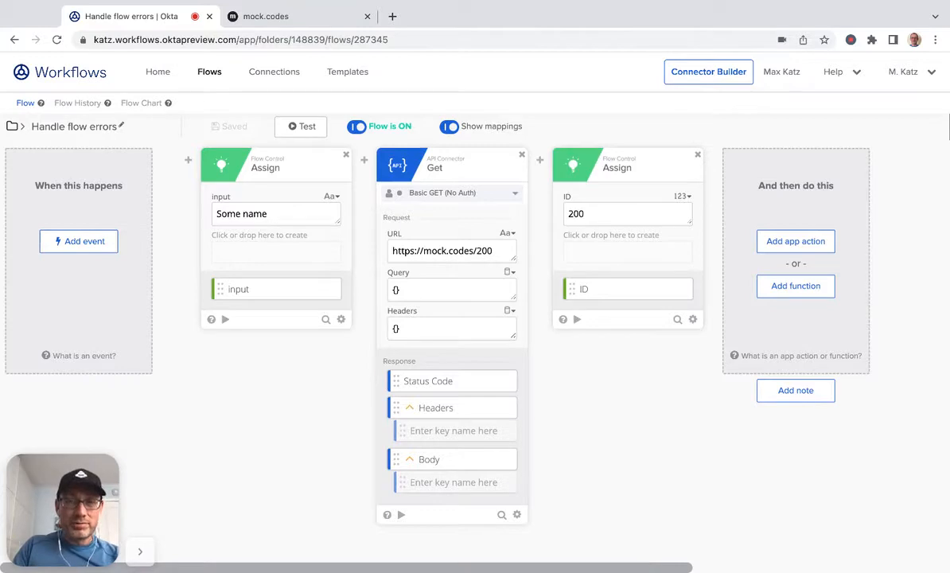
mouse_move(668, 381)
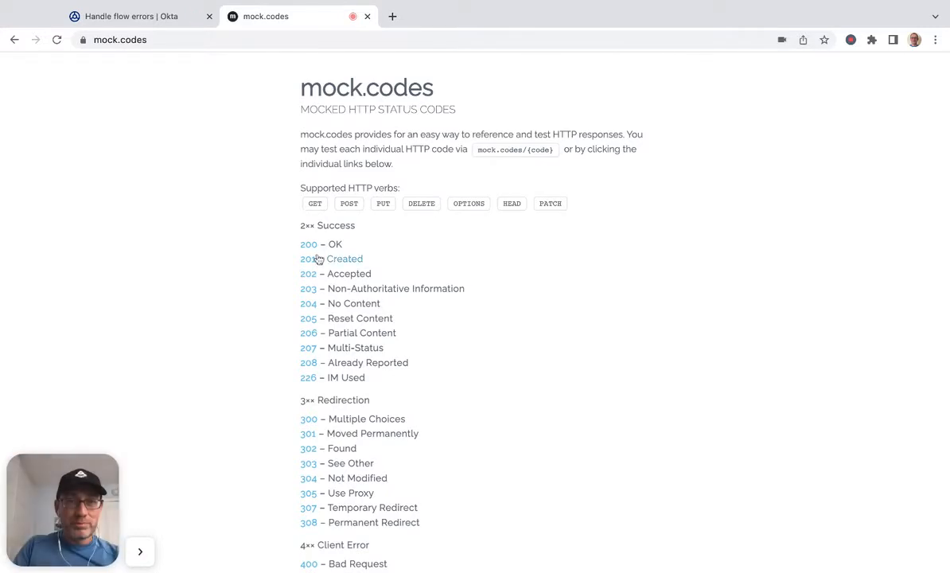
Scroll down the mock.codes page through the list of supported HTTP status codes.
scroll(down, 3)
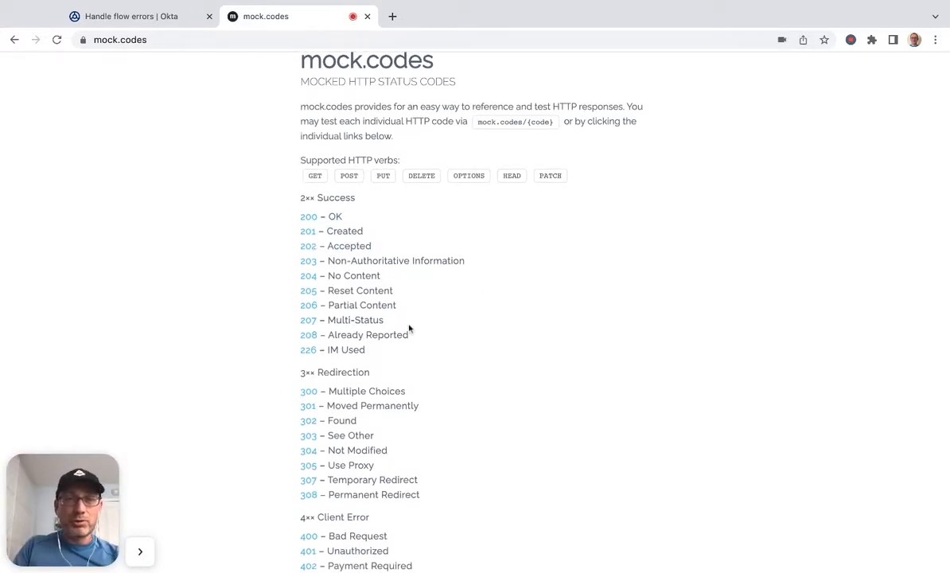
mouse_move(439, 363)
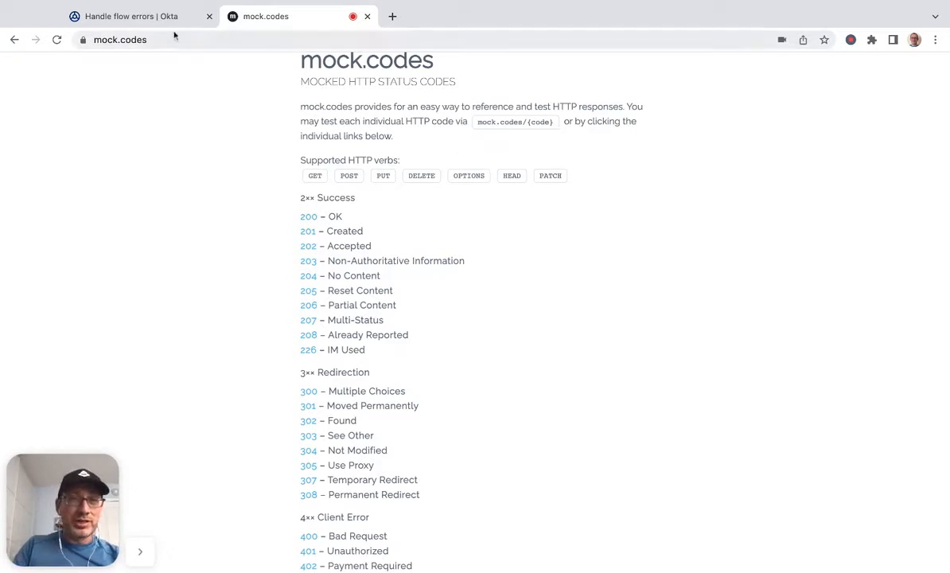
Test the Get card alone against mock.codes/200 and confirm the 200 status before closing the results.
click(127, 16)
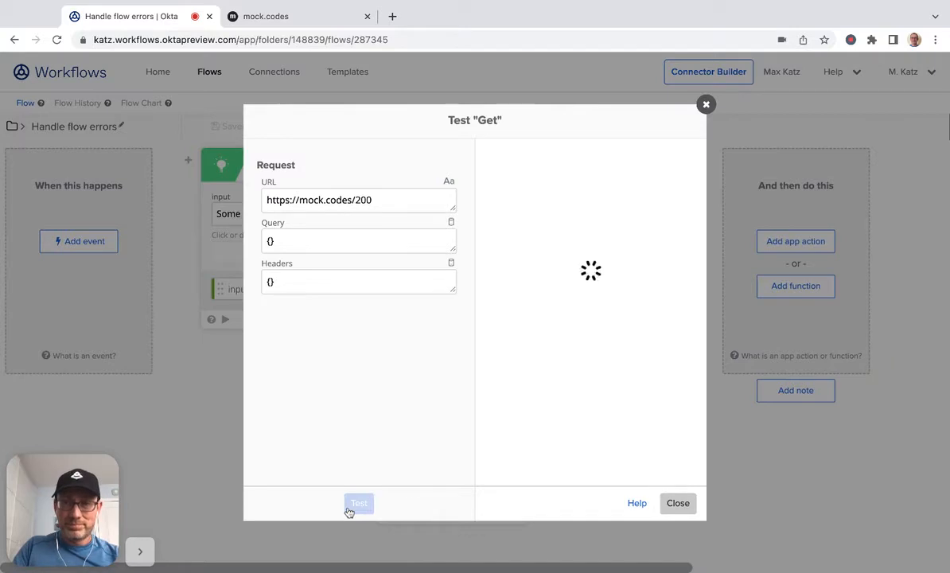
click(358, 503)
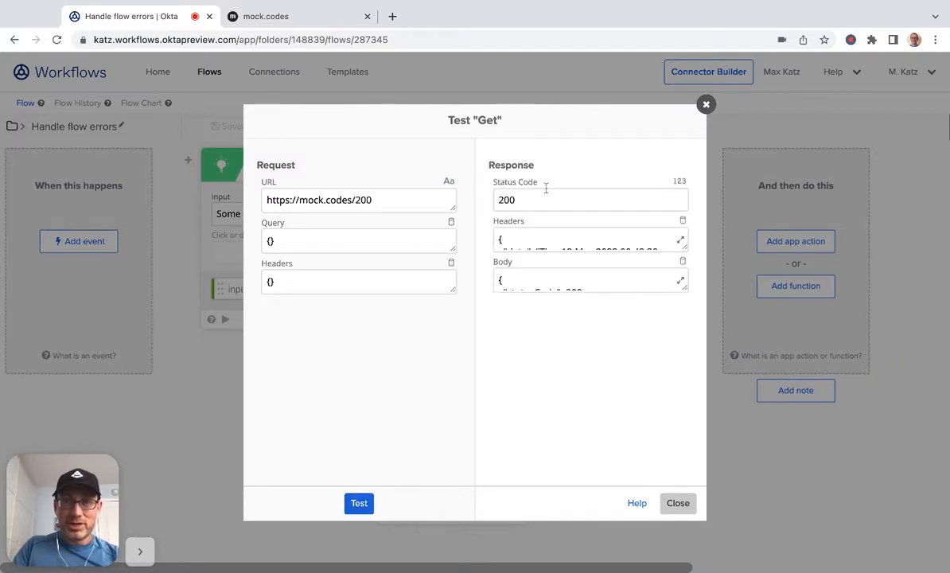
click(678, 502)
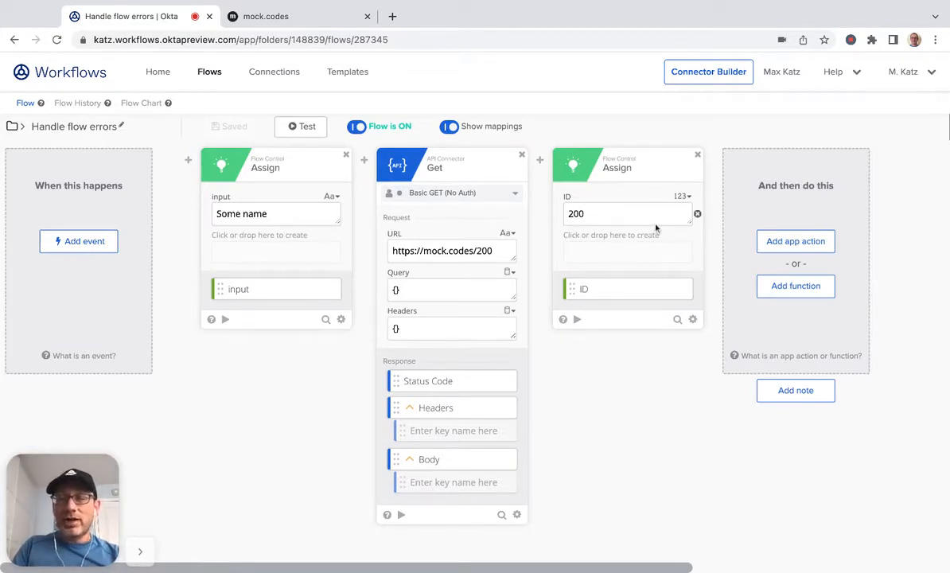
mouse_move(236, 381)
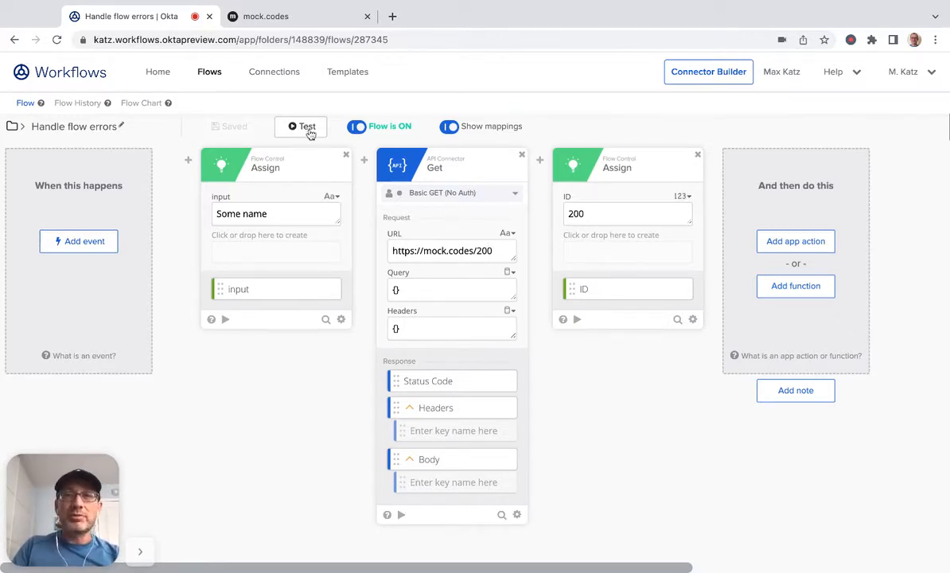
Test the whole flow, review the successful execution returning 200 in Flow History, and return to the flow.
click(307, 126)
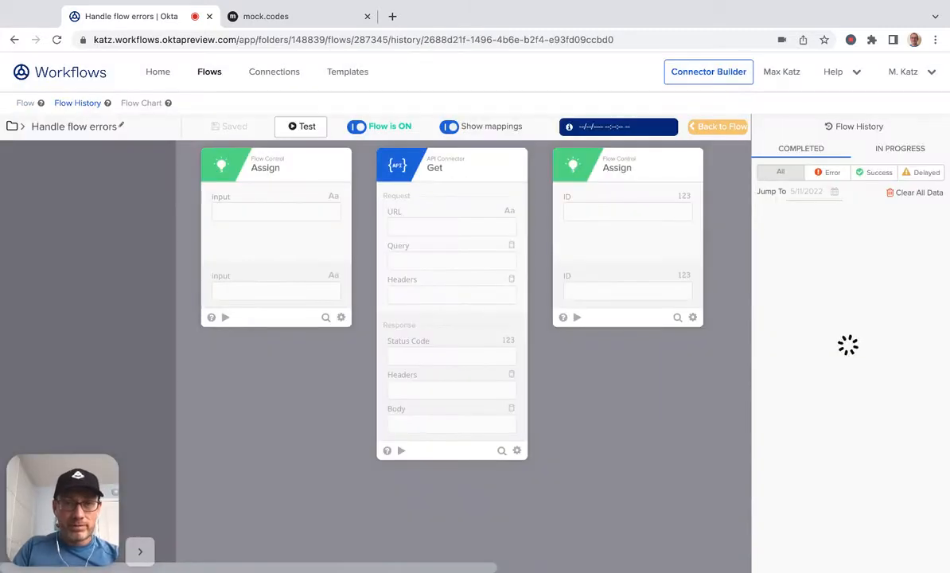
click(307, 126)
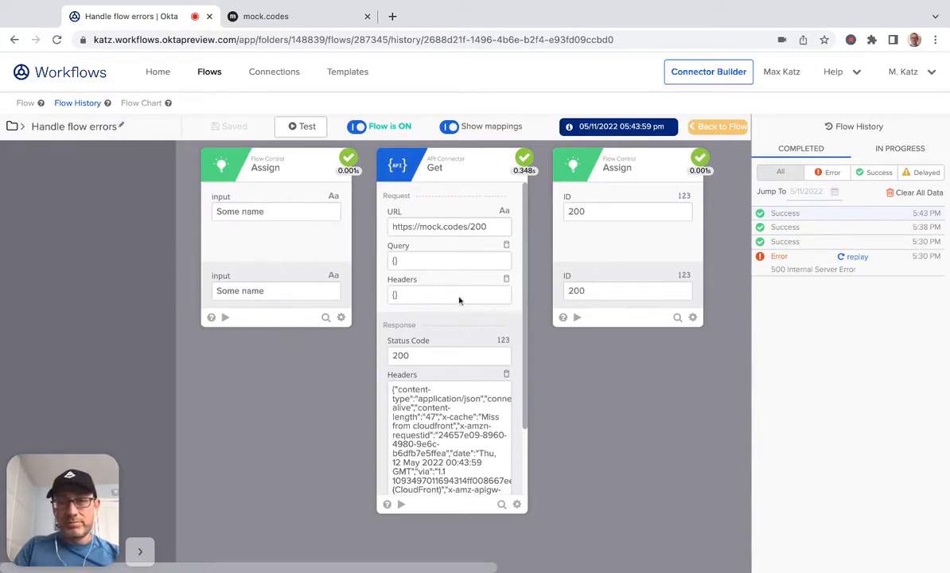
mouse_move(473, 240)
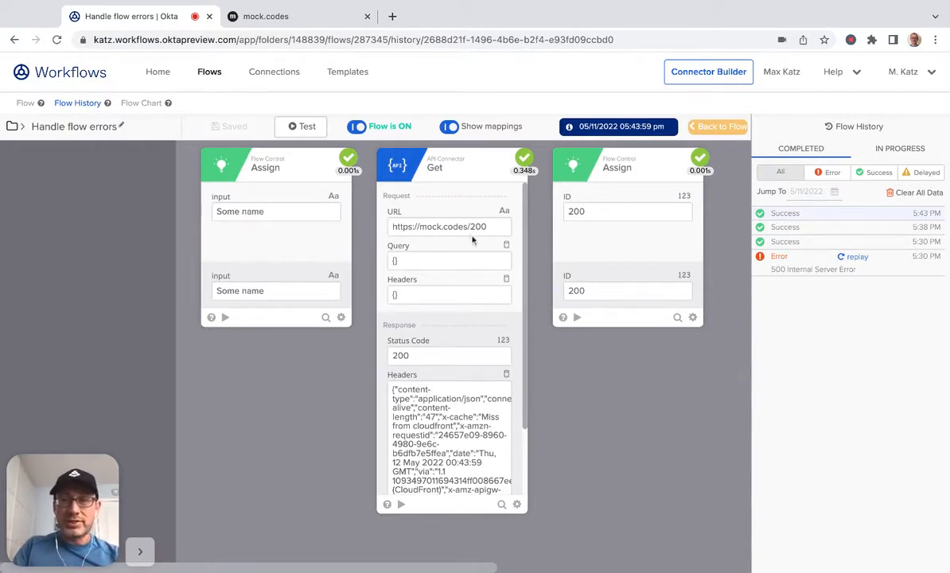
click(626, 290)
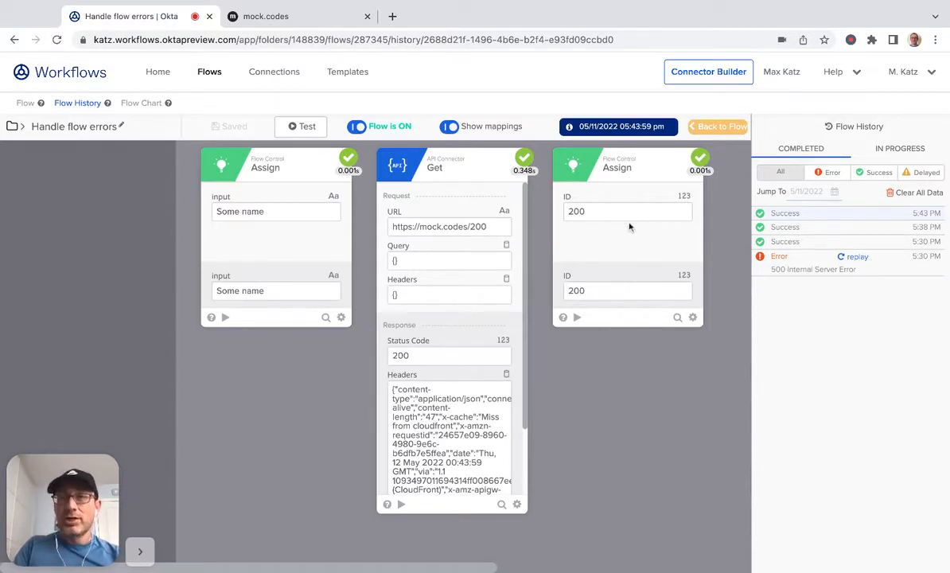
mouse_move(576, 226)
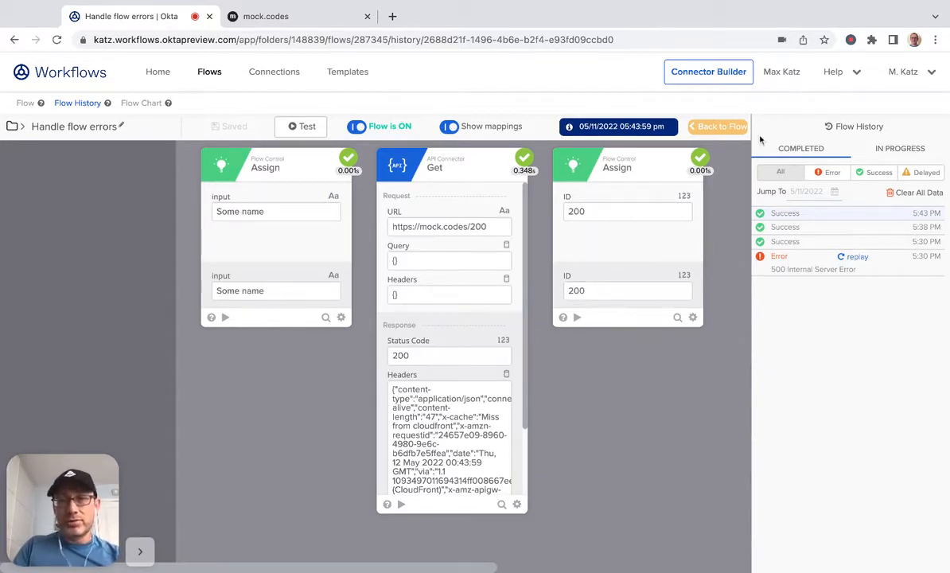
click(716, 126)
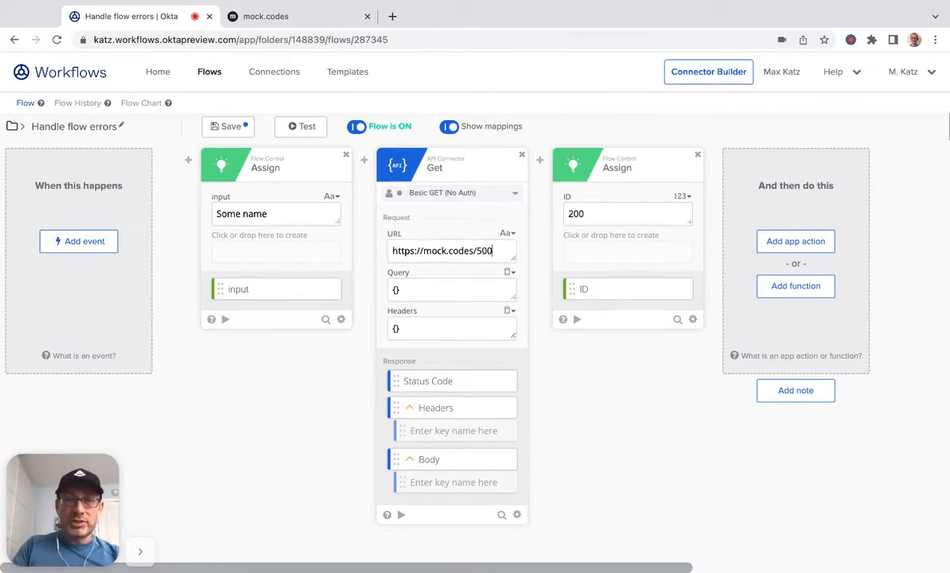
Save the flow with the mock.codes/500 URL and run it, producing a 500 Internal Server Error.
click(300, 127)
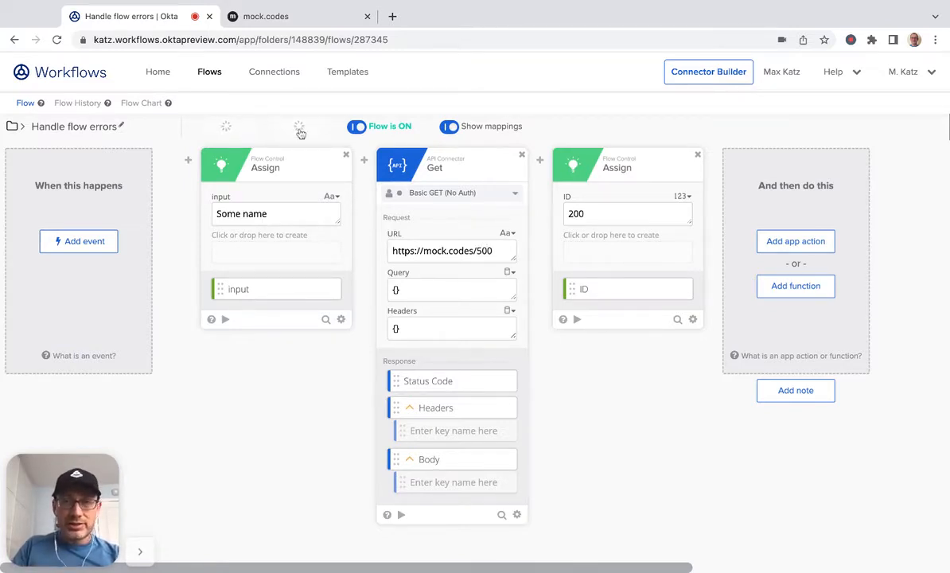
click(307, 126)
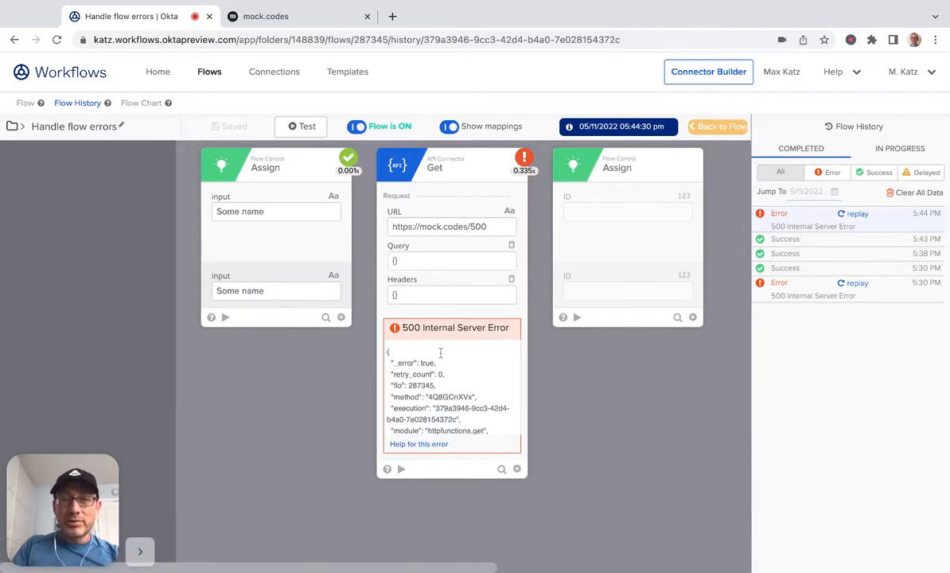
mouse_move(635, 210)
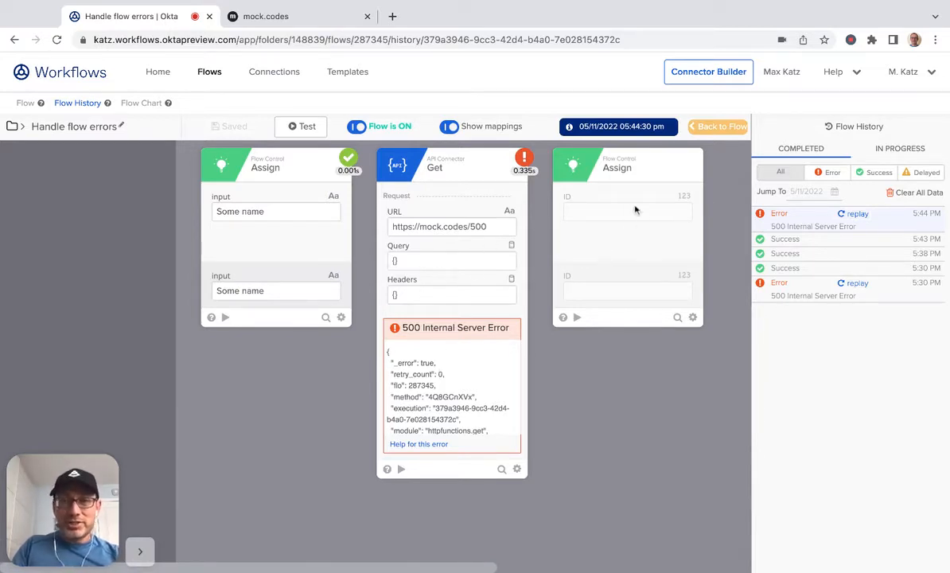
mouse_move(620, 258)
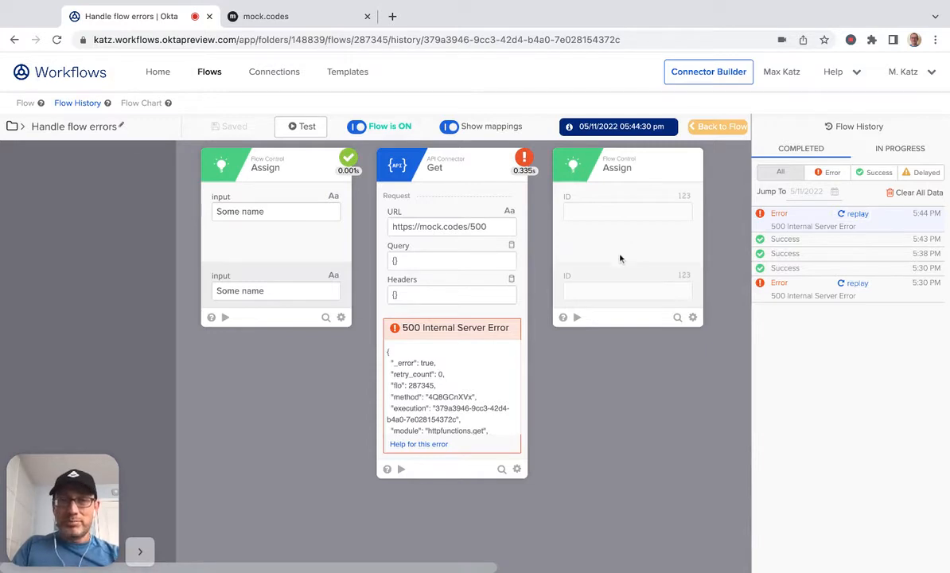
mouse_move(471, 393)
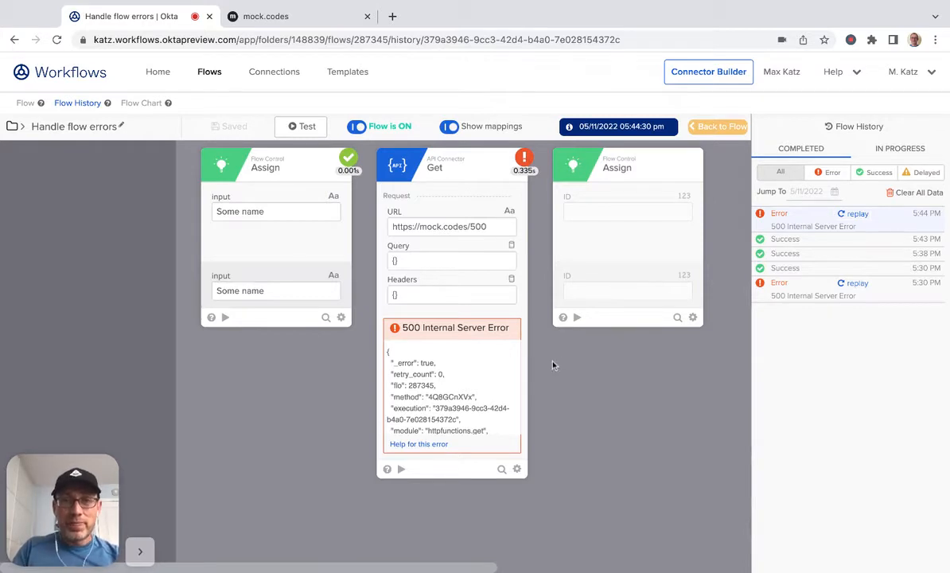
mouse_move(557, 361)
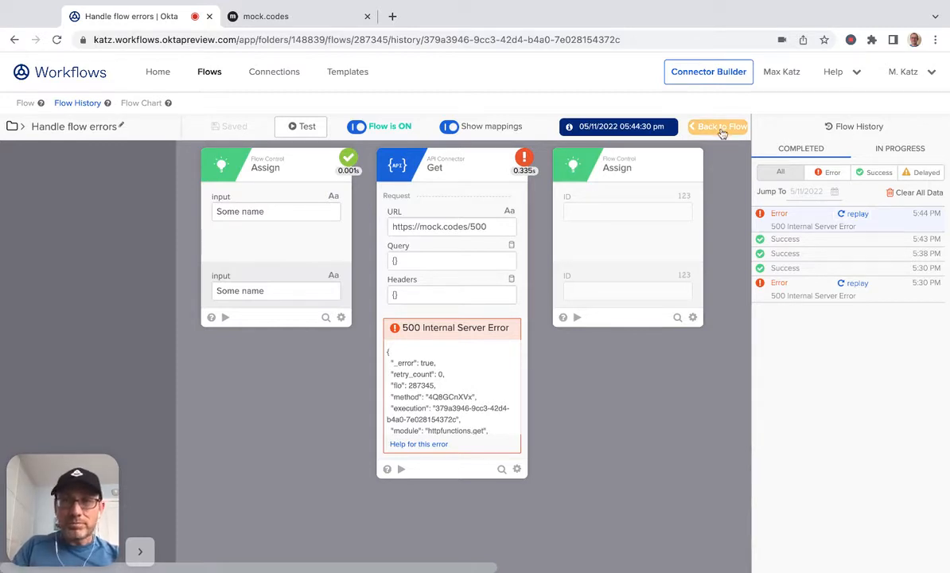
Back in the editor, search 'try' and add the If Error function after the Get card.
click(720, 127)
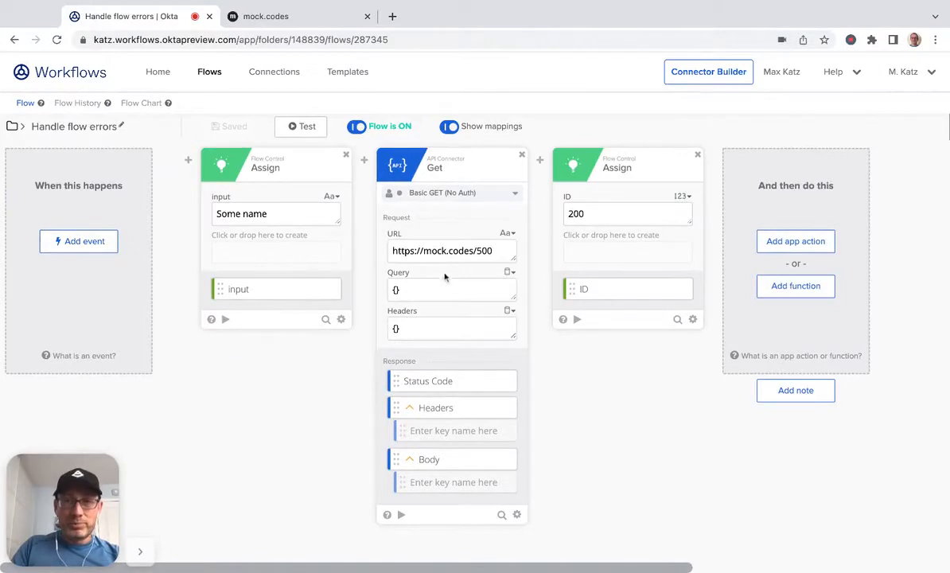
mouse_move(444, 280)
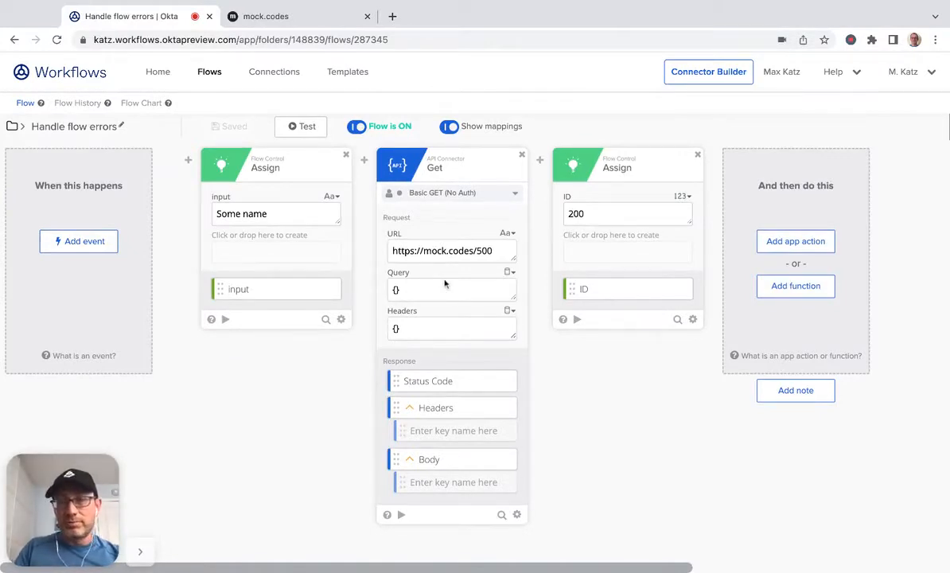
mouse_move(560, 134)
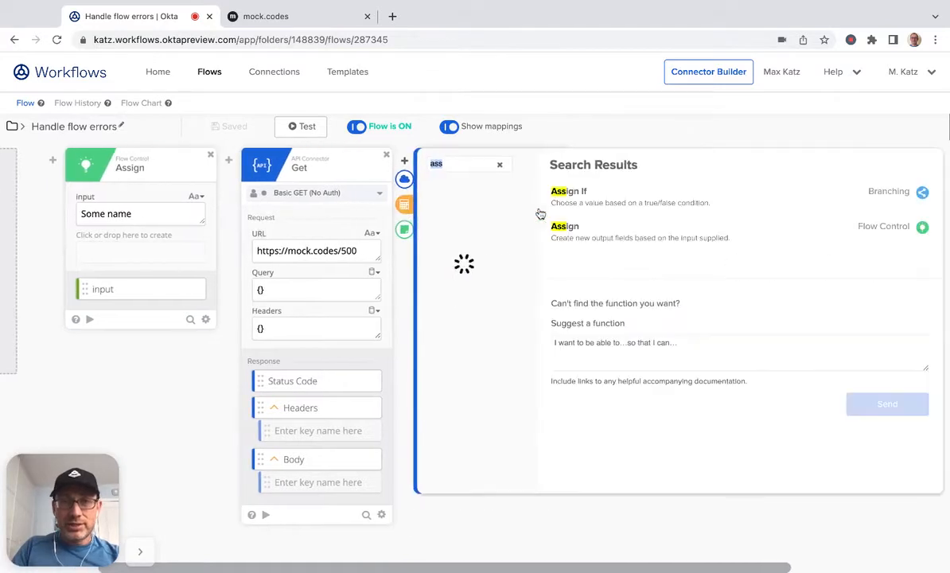
click(500, 163)
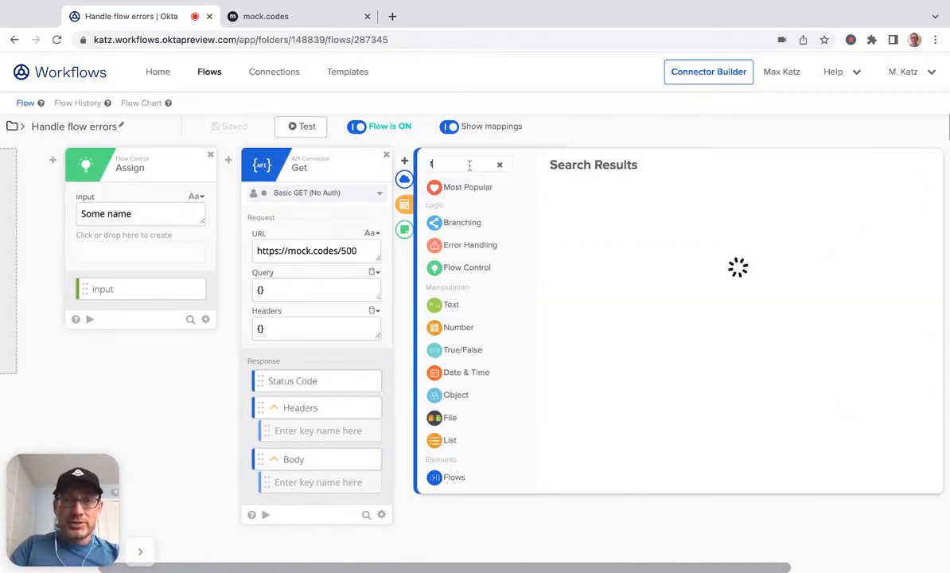
text(ry)
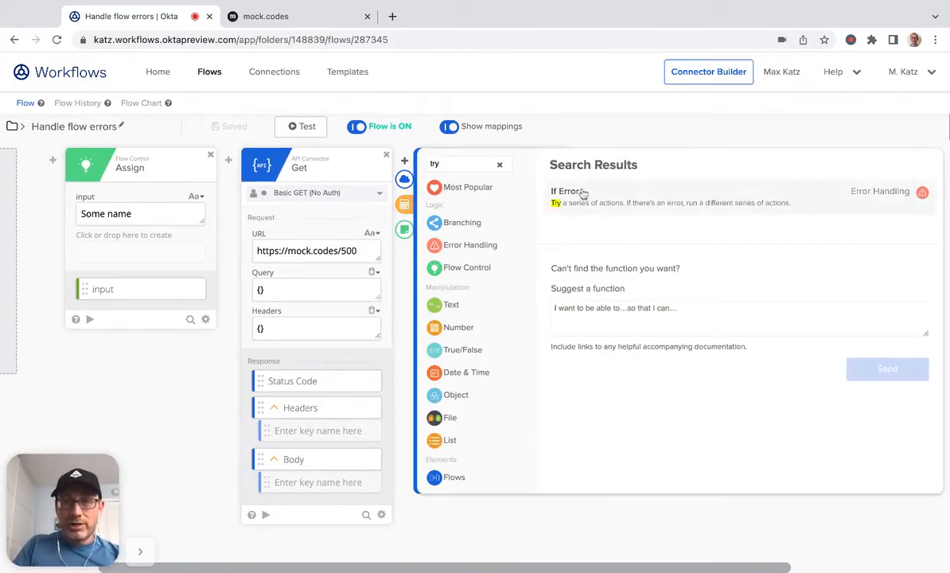
mouse_move(614, 200)
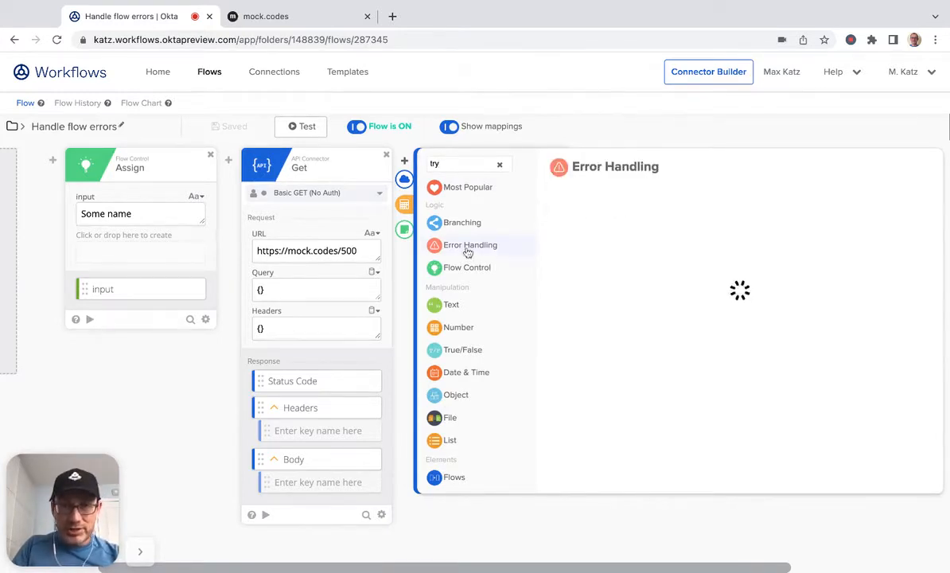
click(469, 245)
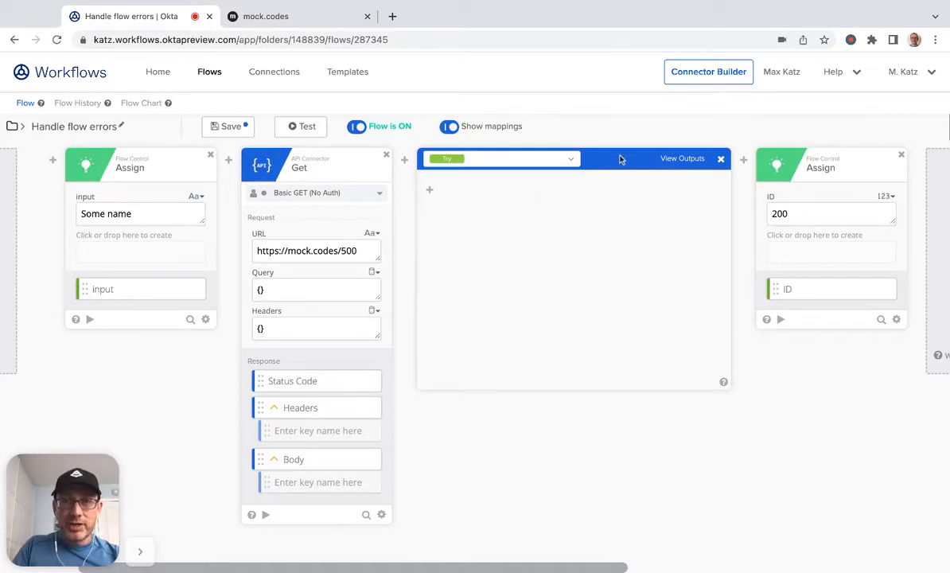
mouse_move(385, 168)
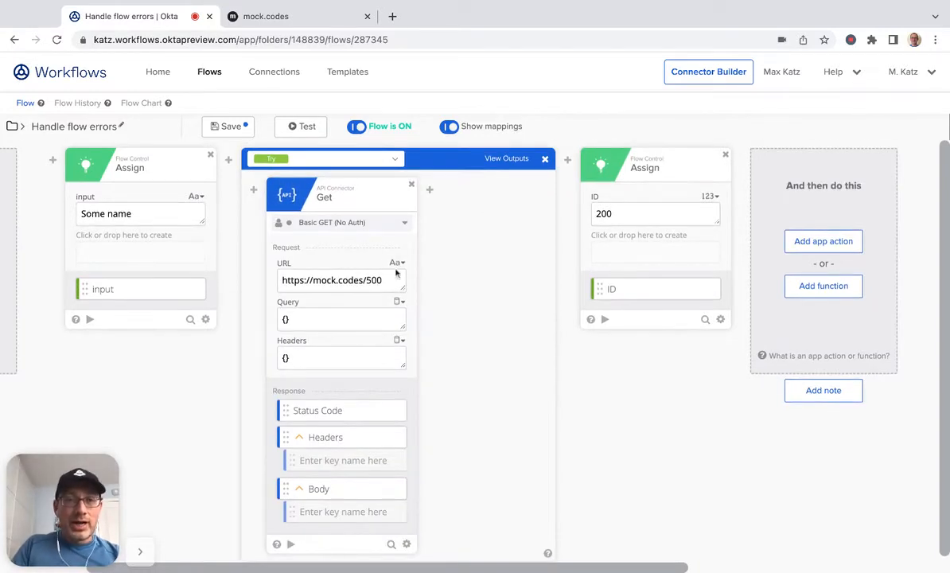
mouse_move(509, 274)
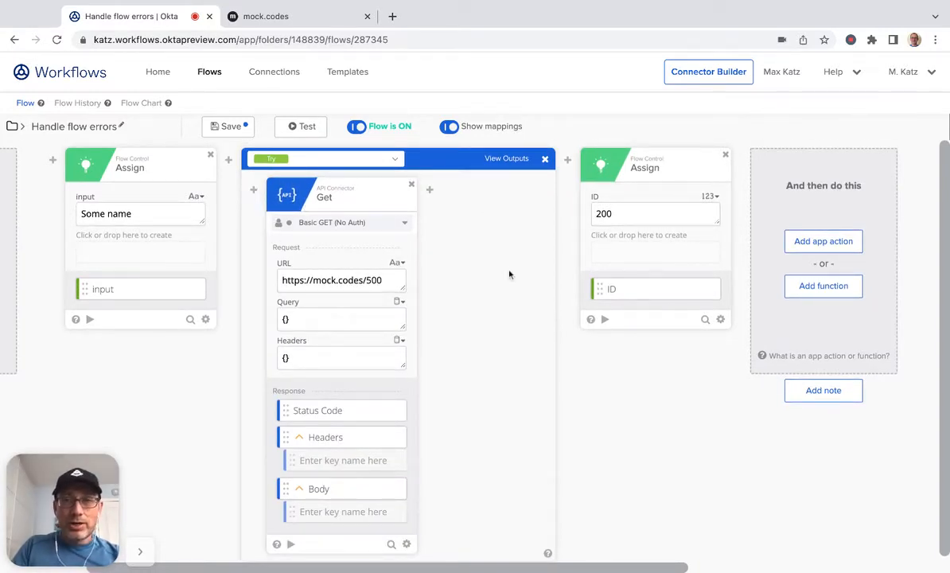
Add an Assign card after Get in the Try branch with the message 'All good!'.
click(430, 191)
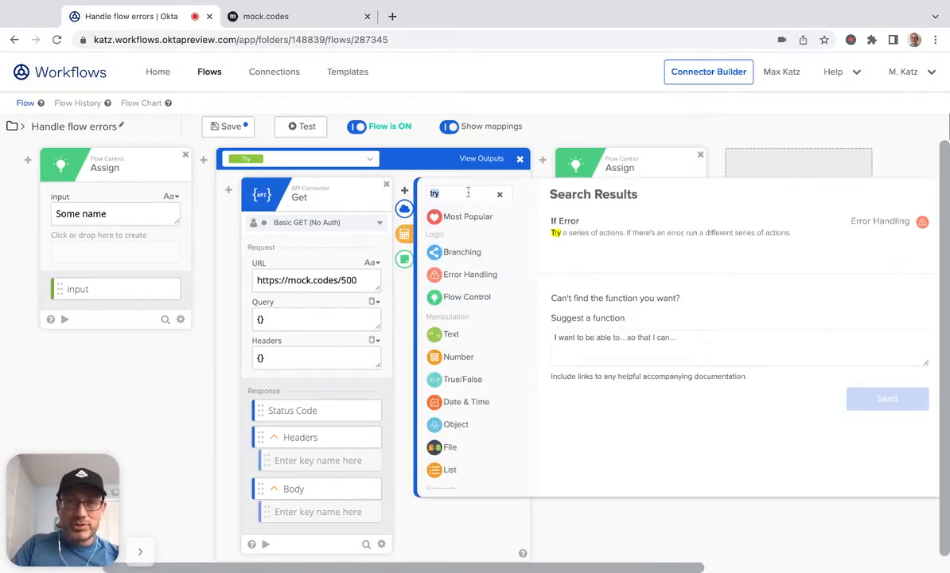
text(ass)
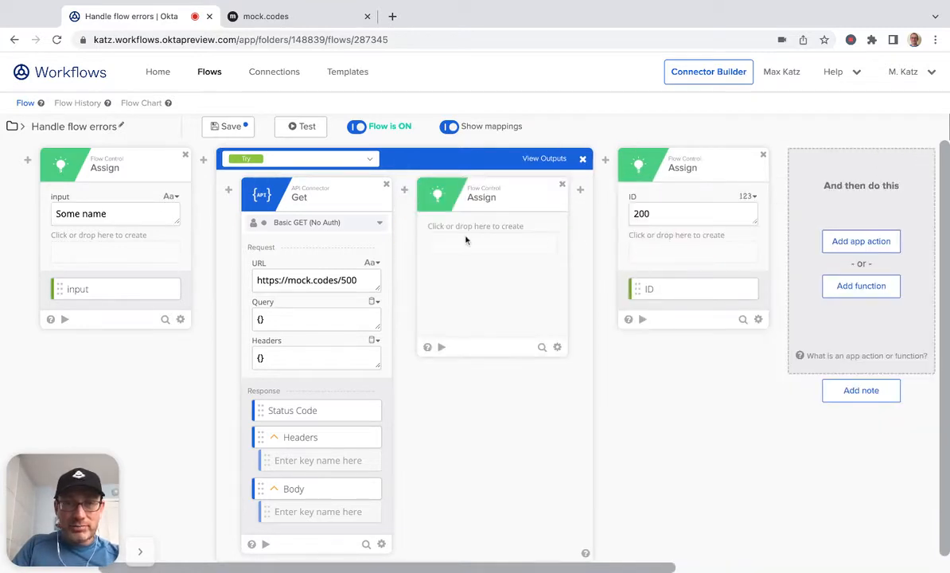
text(All good!)
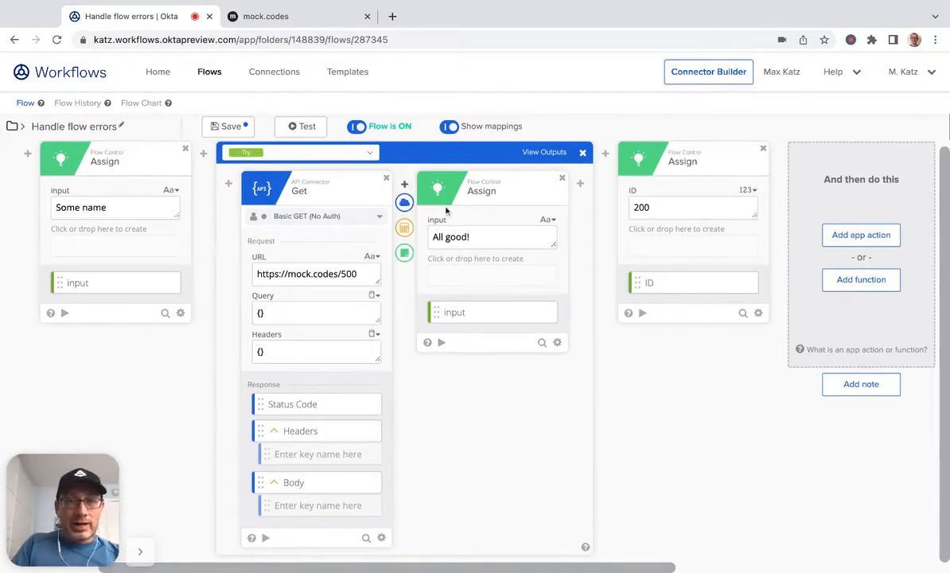
In the Error branch, add an Assign card carrying the message 'It failed!'.
click(299, 153)
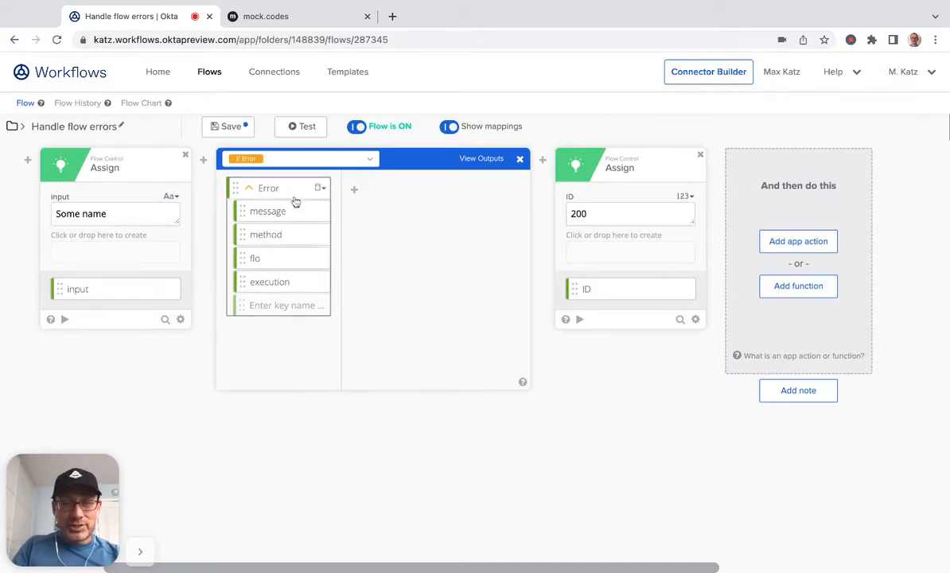
mouse_move(321, 353)
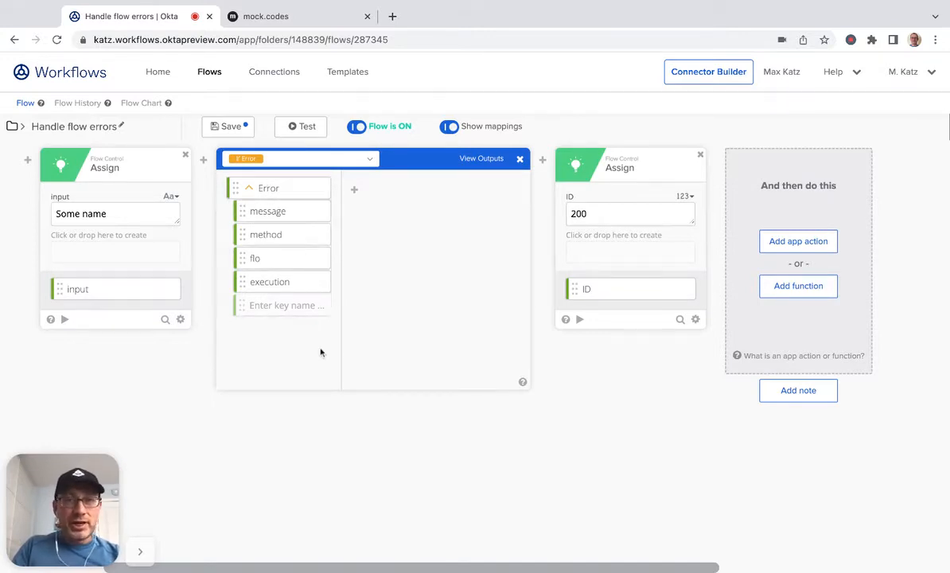
click(353, 190)
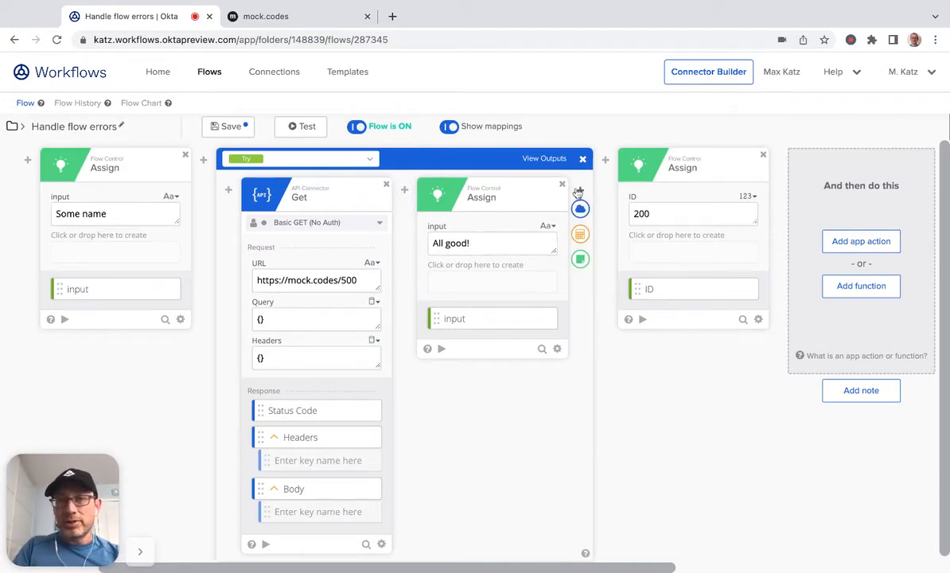
click(370, 159)
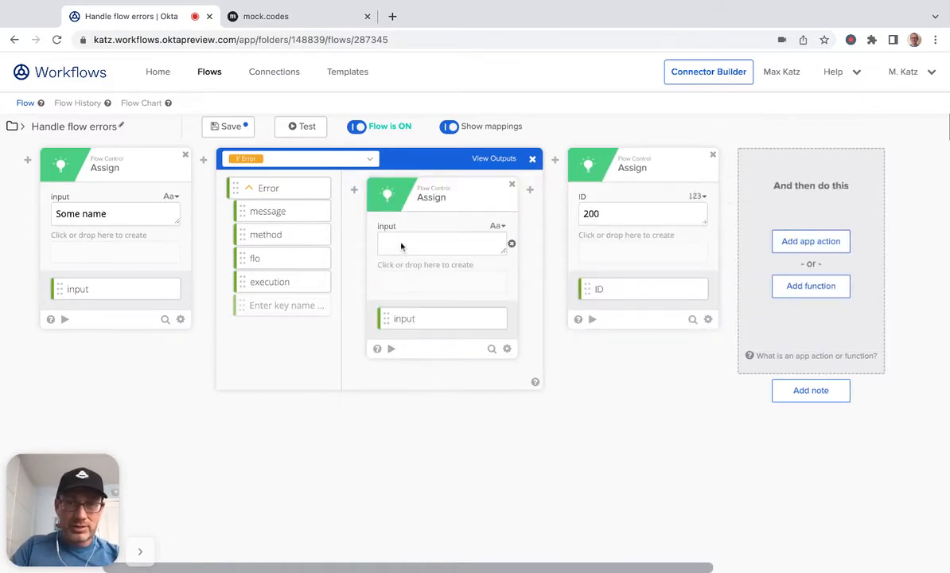
text(It failed!)
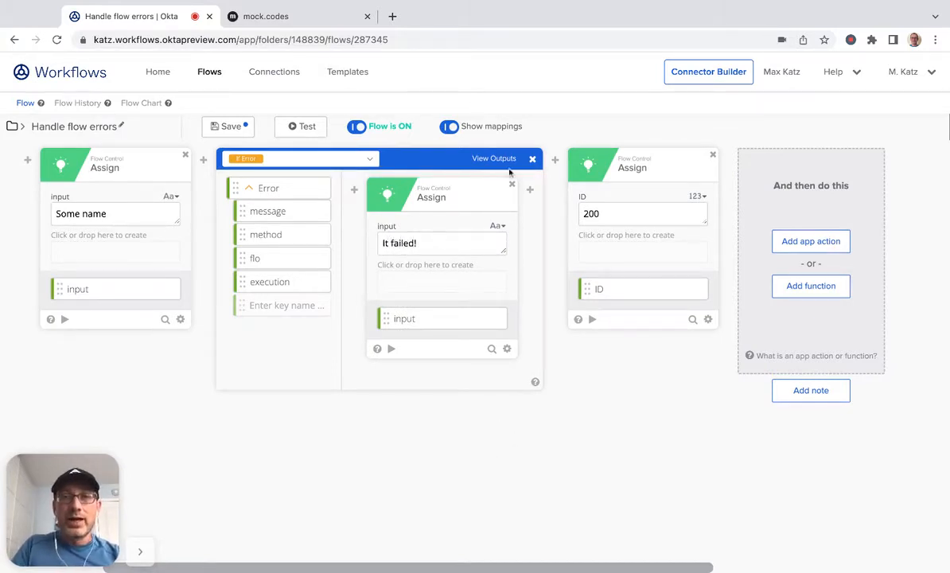
mouse_move(487, 181)
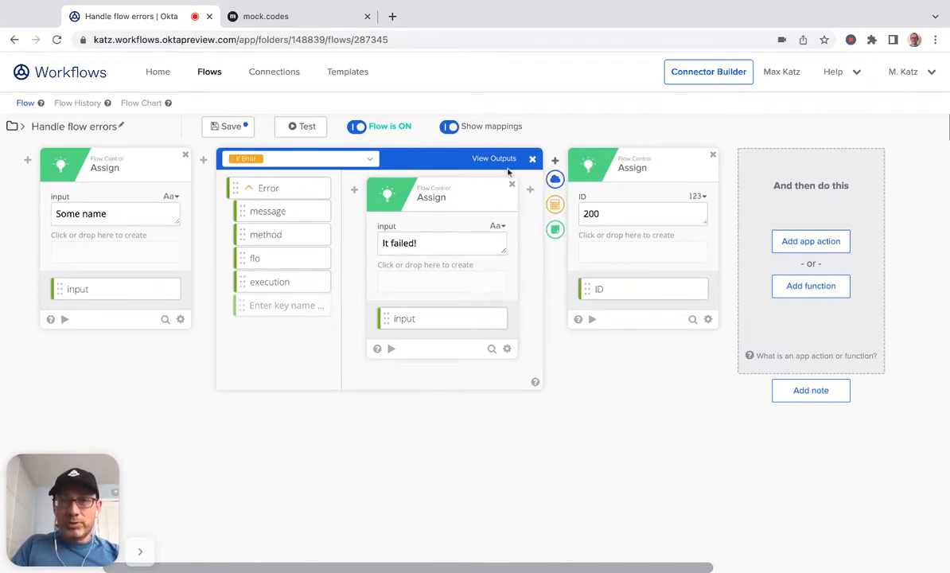
Show the If Error card's outputs and create a new output field named 'Output'.
click(494, 157)
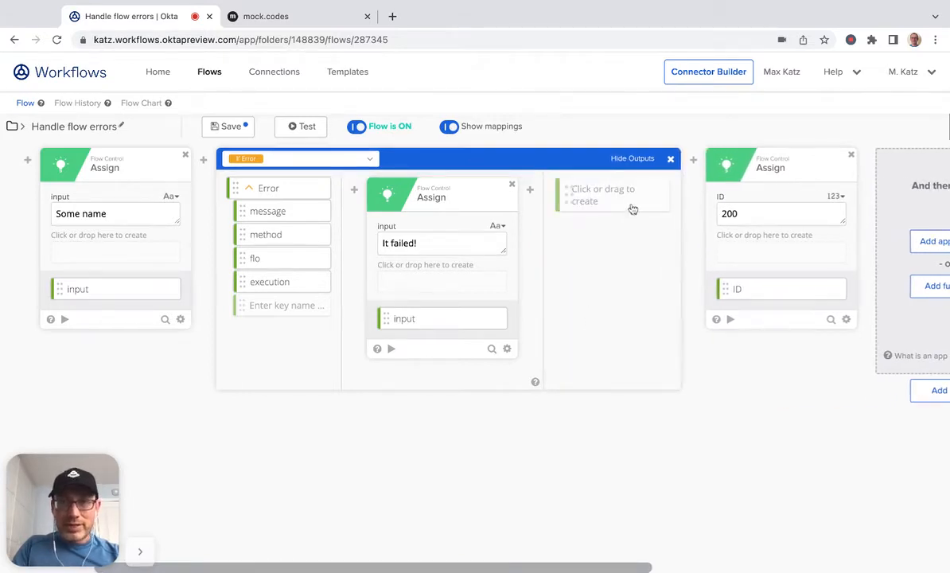
mouse_move(626, 207)
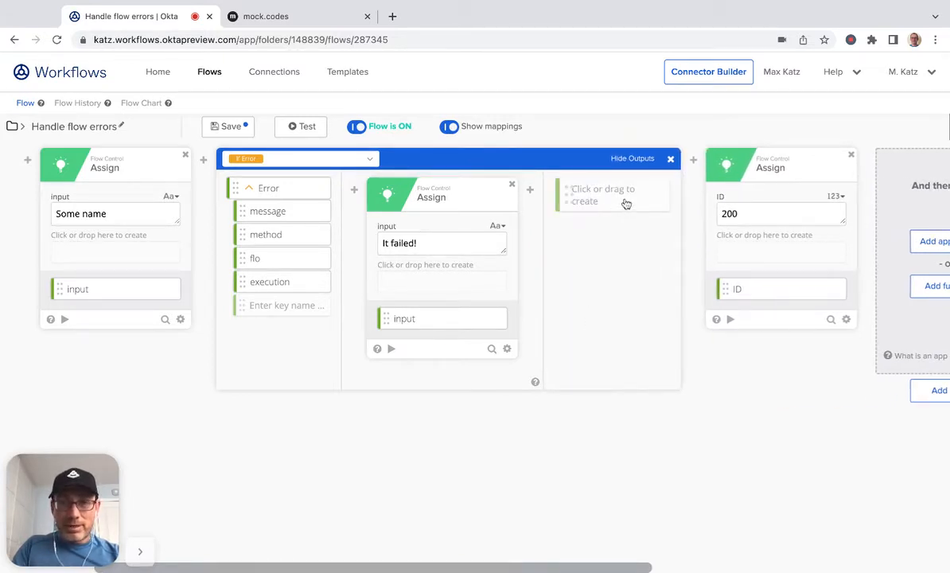
text(Output)
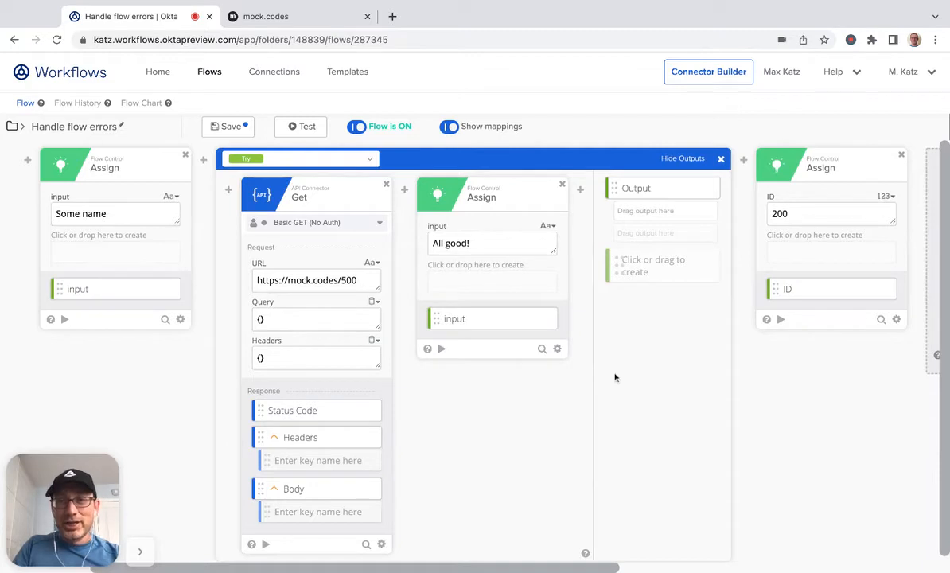
mouse_move(624, 220)
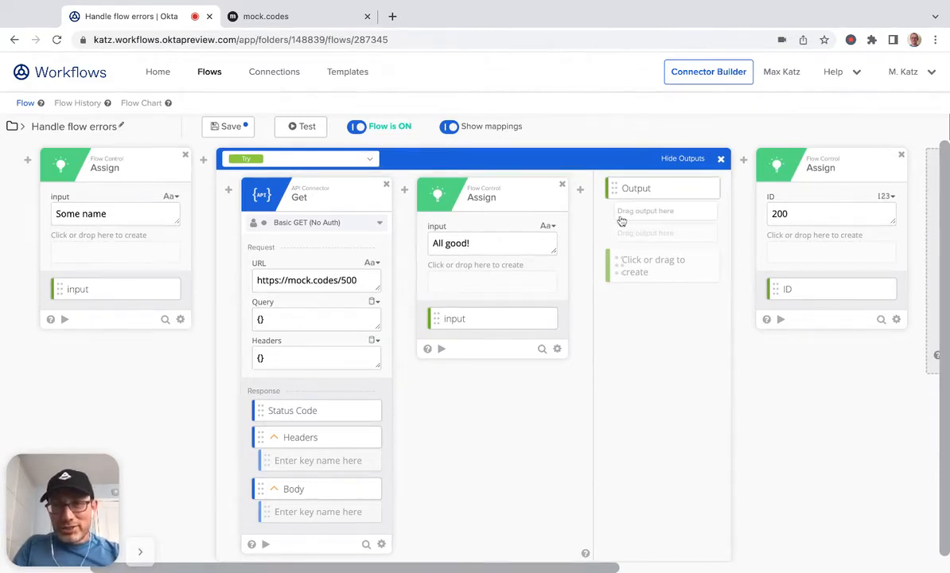
mouse_move(661, 220)
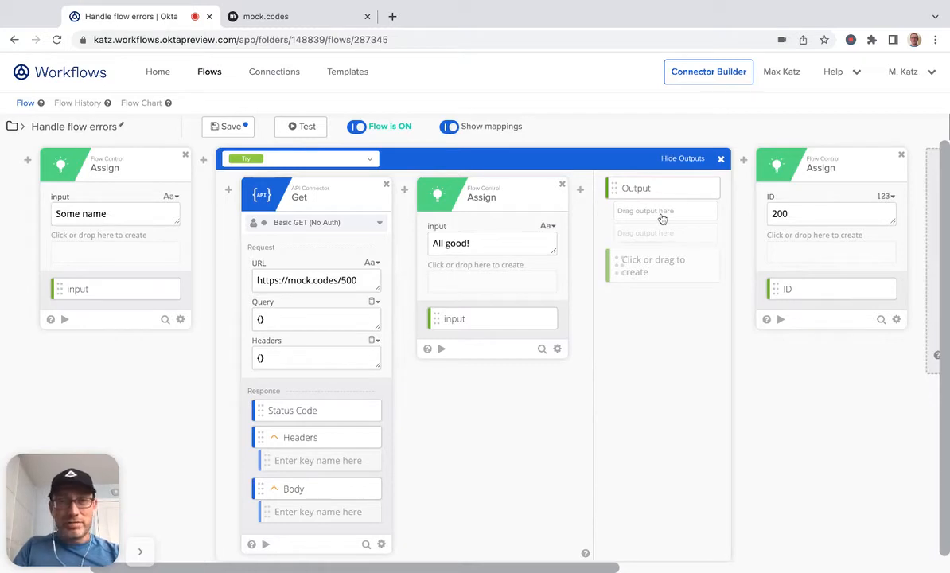
mouse_move(503, 386)
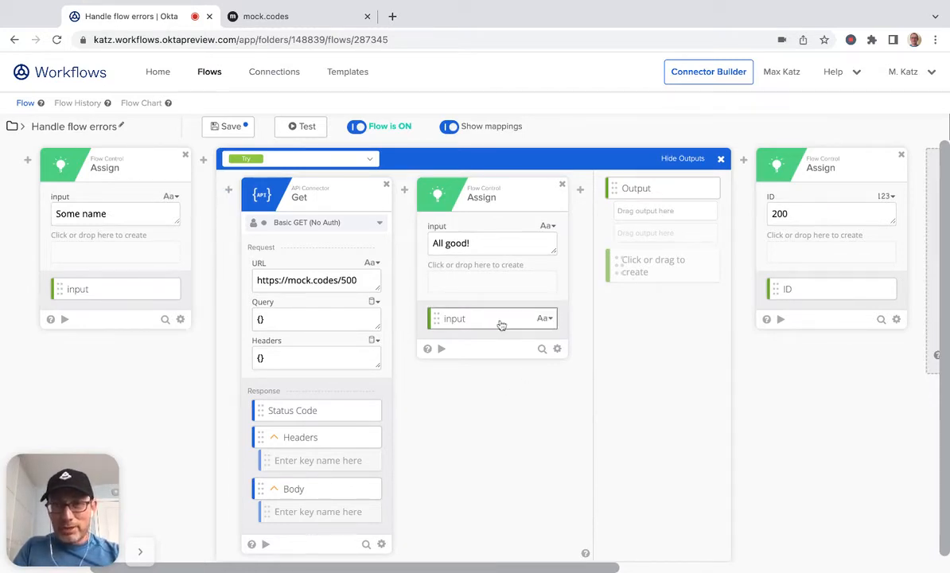
Drag the Try branch's 'All good!' Assign value into the Output slot, then switch branches.
drag(493, 318, 665, 212)
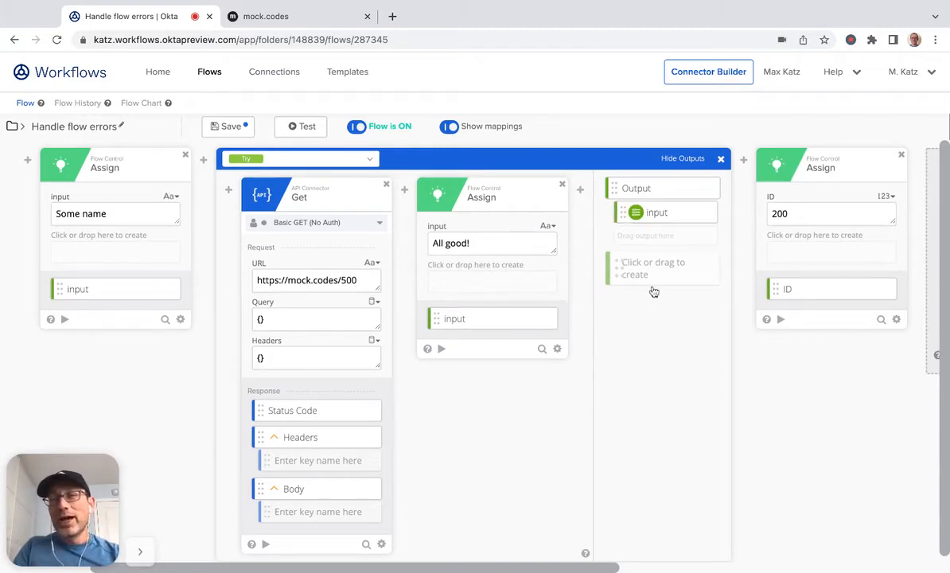
mouse_move(643, 271)
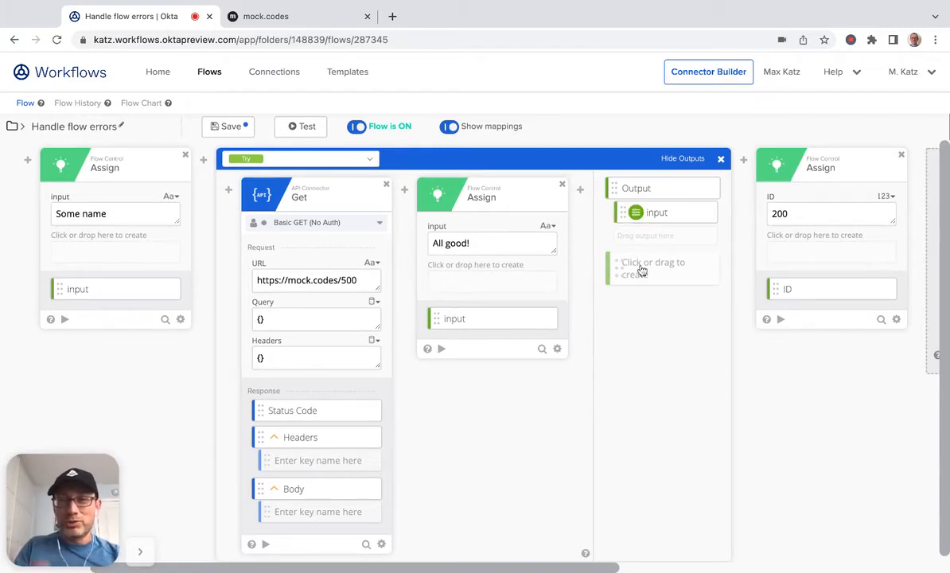
click(300, 159)
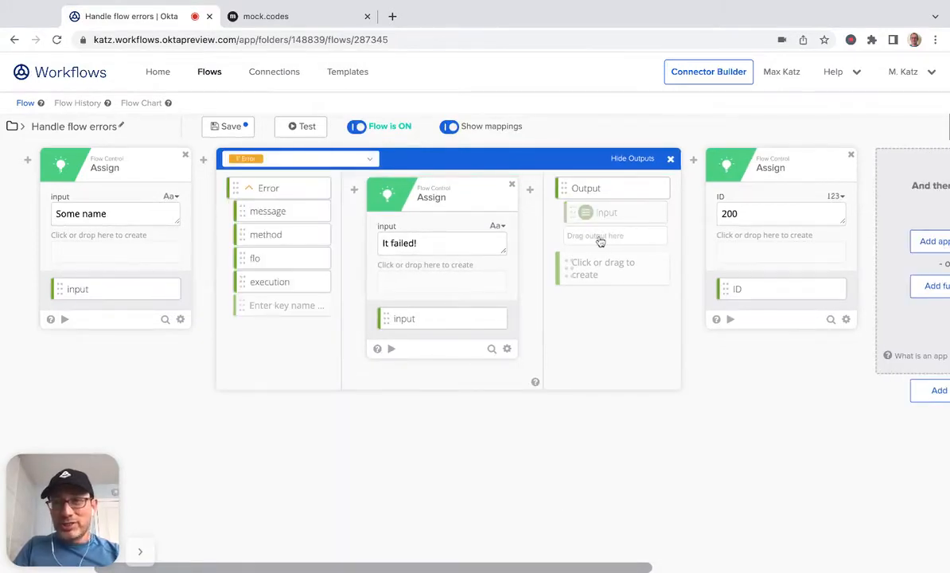
mouse_move(592, 241)
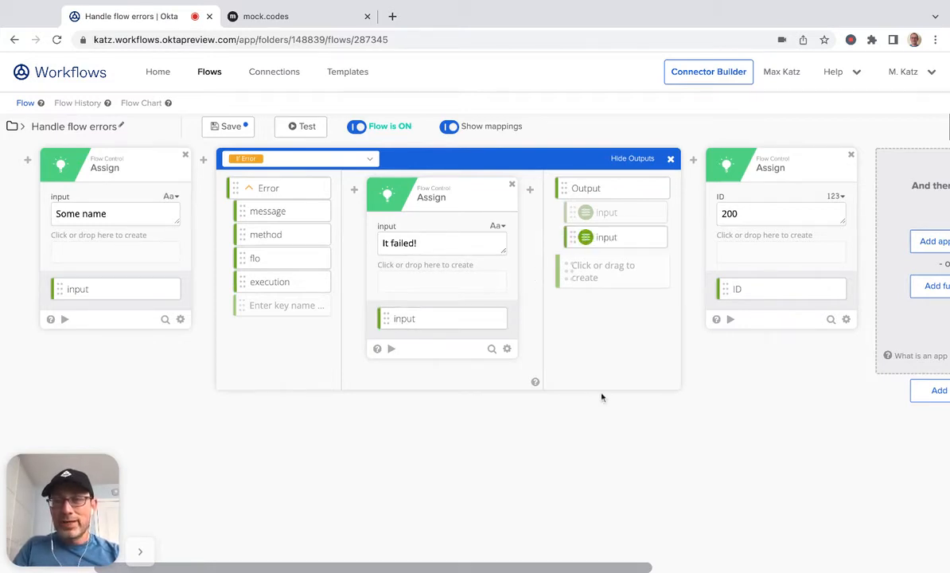
mouse_move(735, 261)
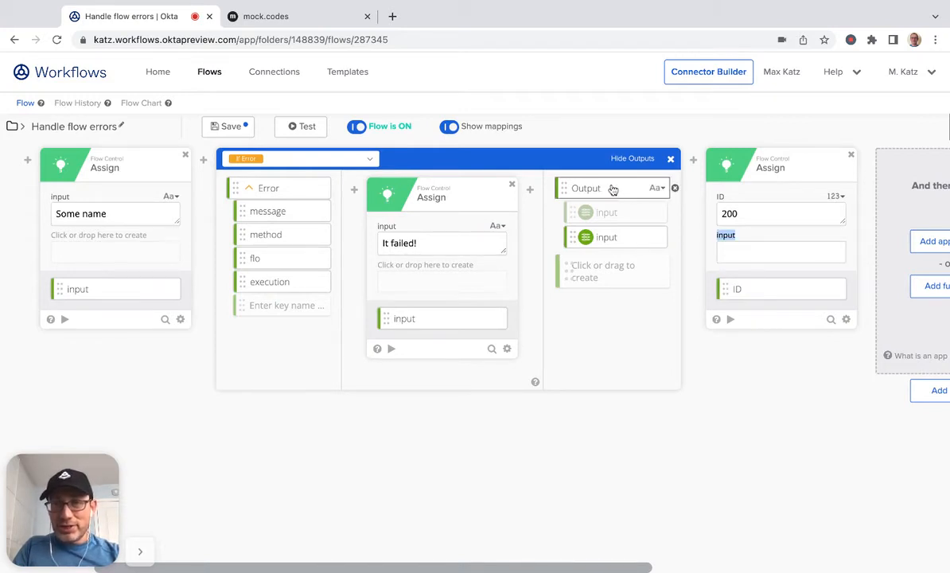
Feed Output into the final Assign card and map the Error branch's 'It failed!' value into Output.
drag(584, 212, 780, 251)
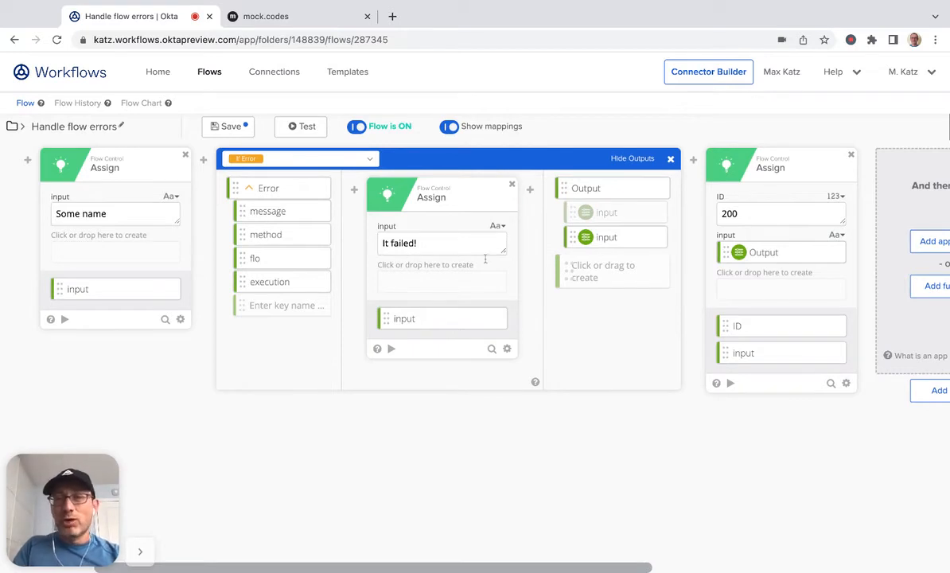
drag(442, 318, 607, 237)
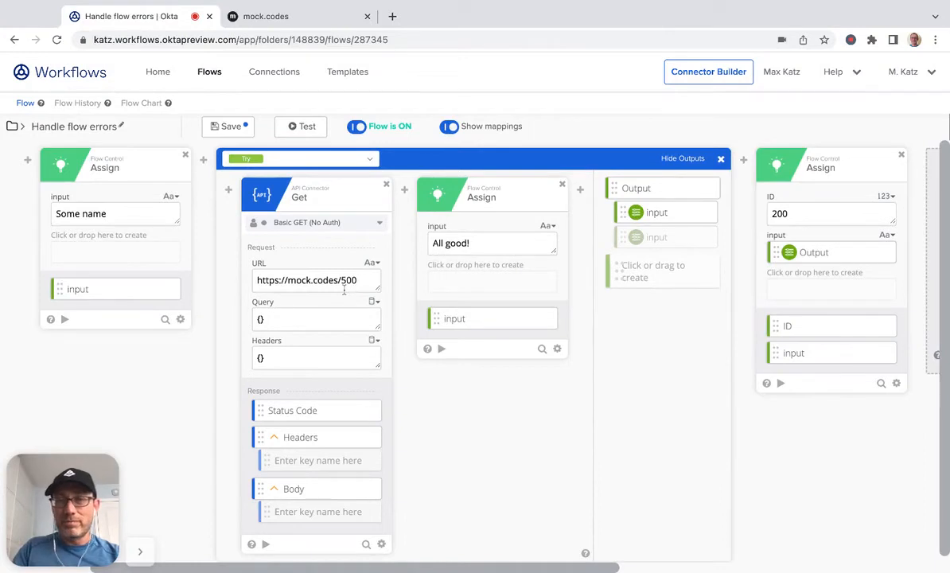
mouse_move(605, 309)
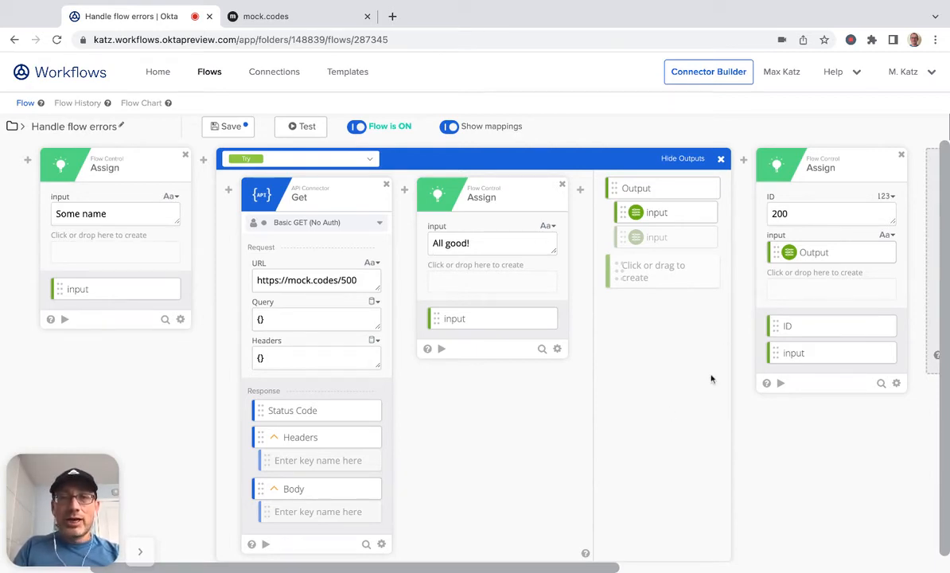
mouse_move(317, 277)
text(2)
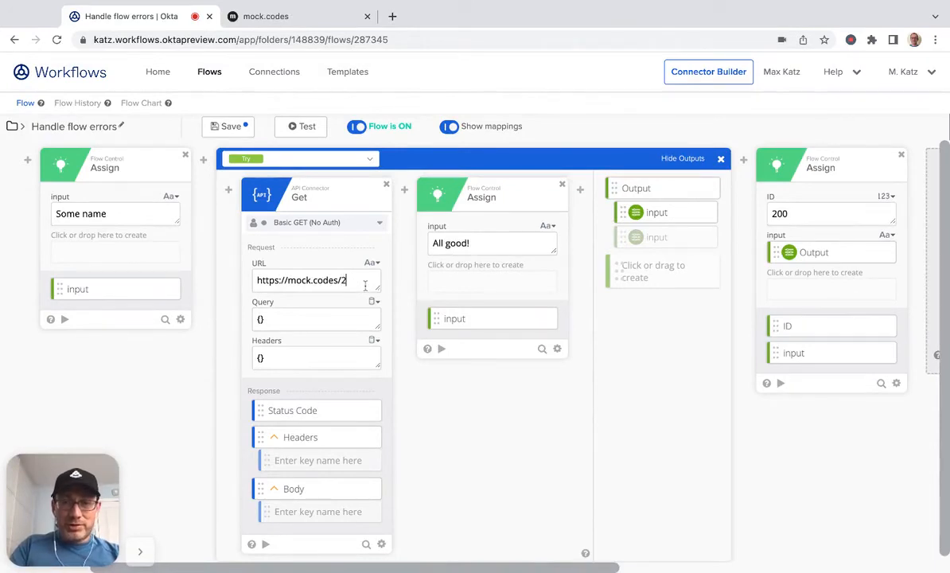
Run a test against mock.codes/200 and view the run where the final Assign gets "All good!".
text(00)
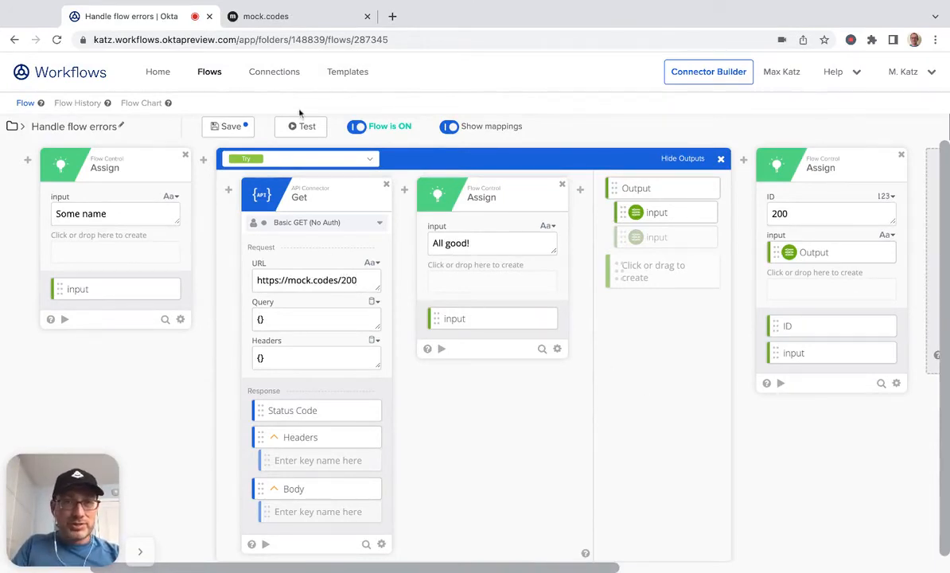
click(301, 126)
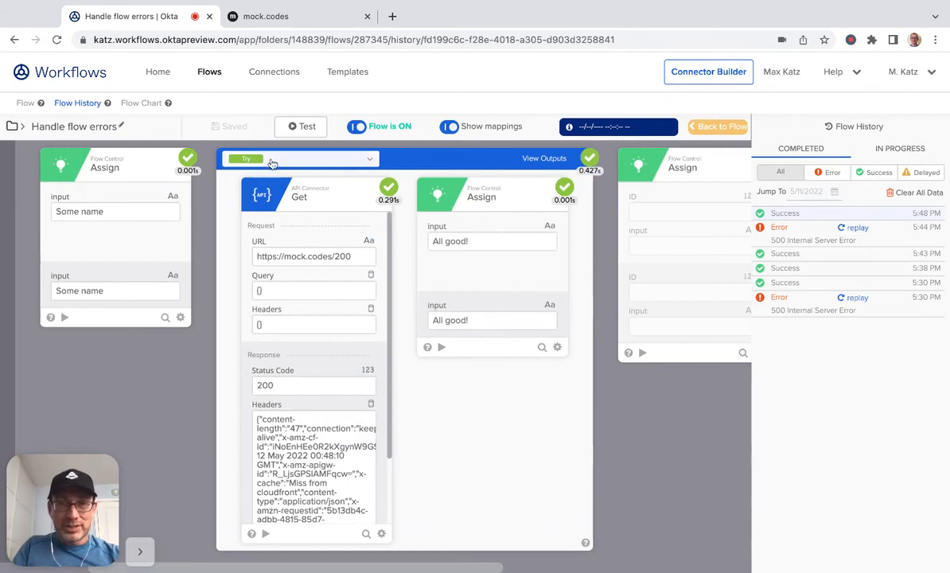
click(274, 159)
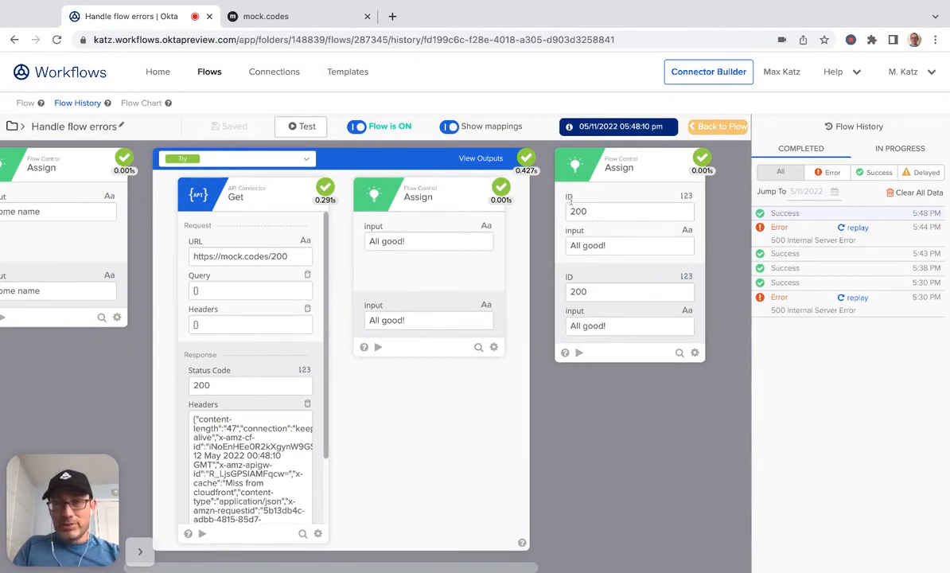
mouse_move(592, 213)
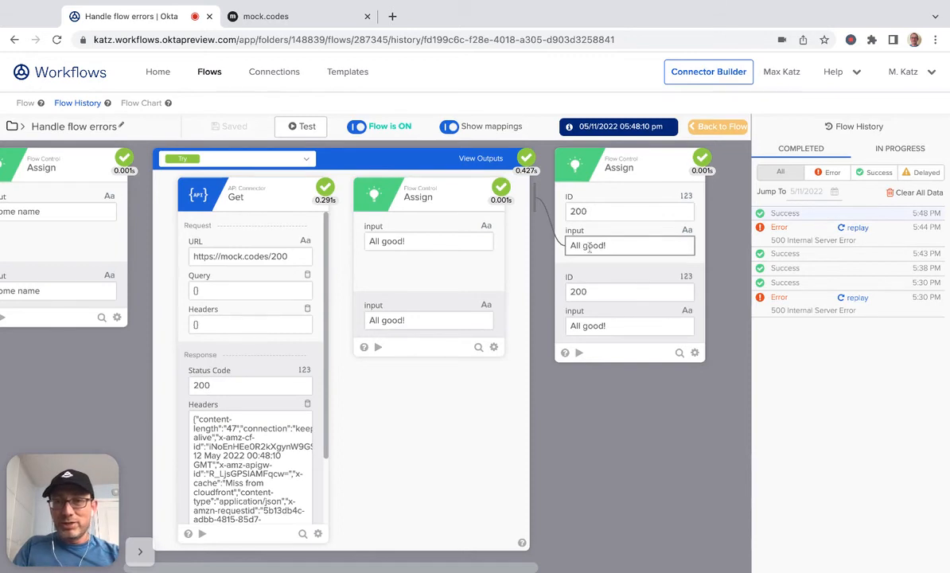
mouse_move(621, 264)
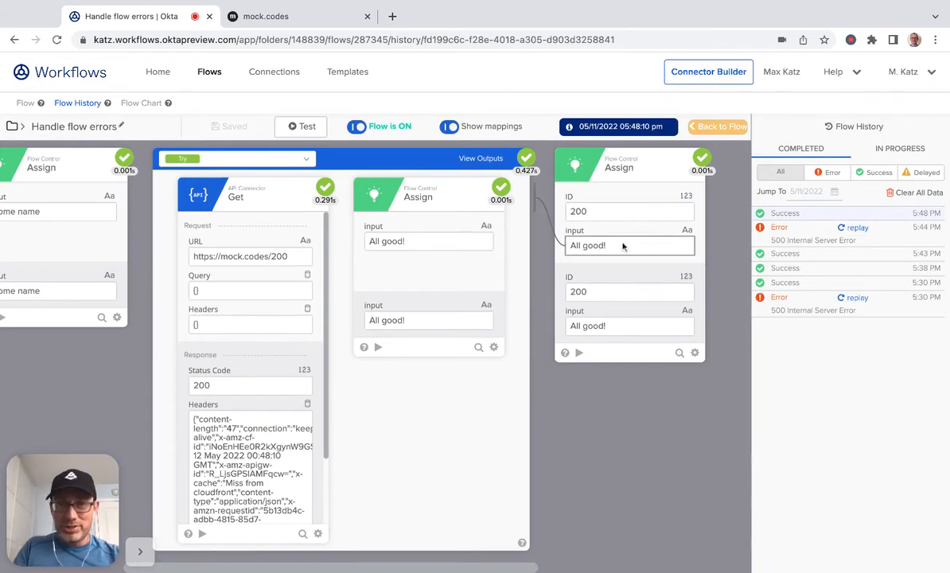
mouse_move(639, 233)
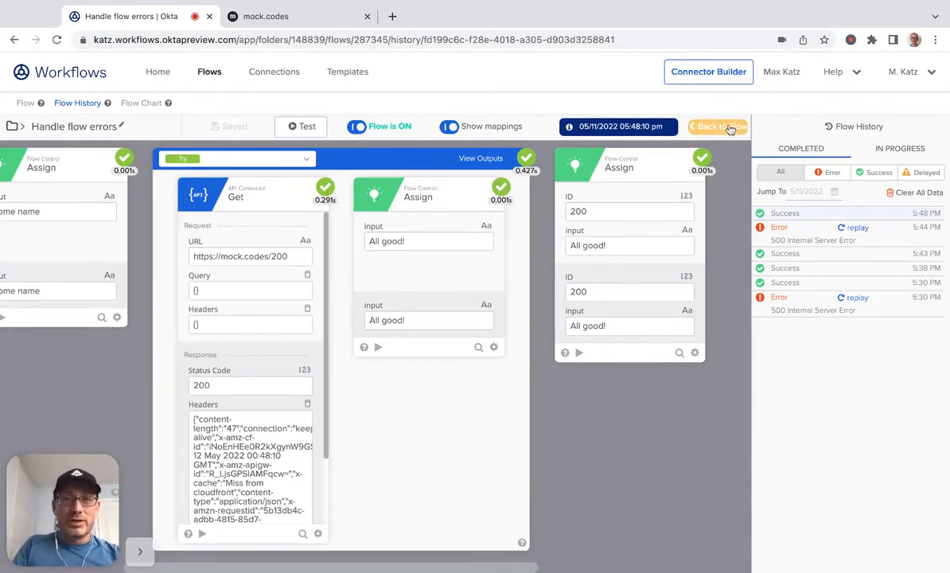
click(716, 127)
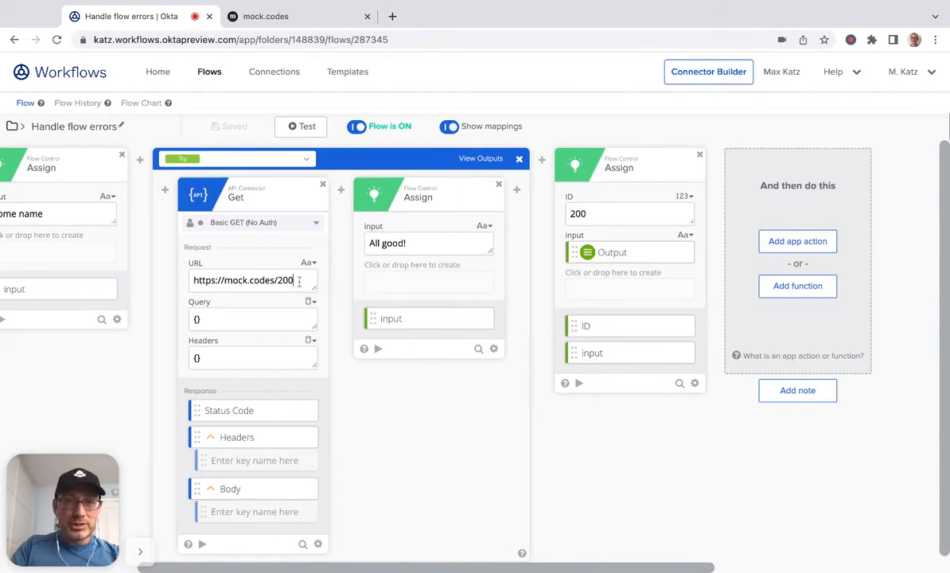
text(500)
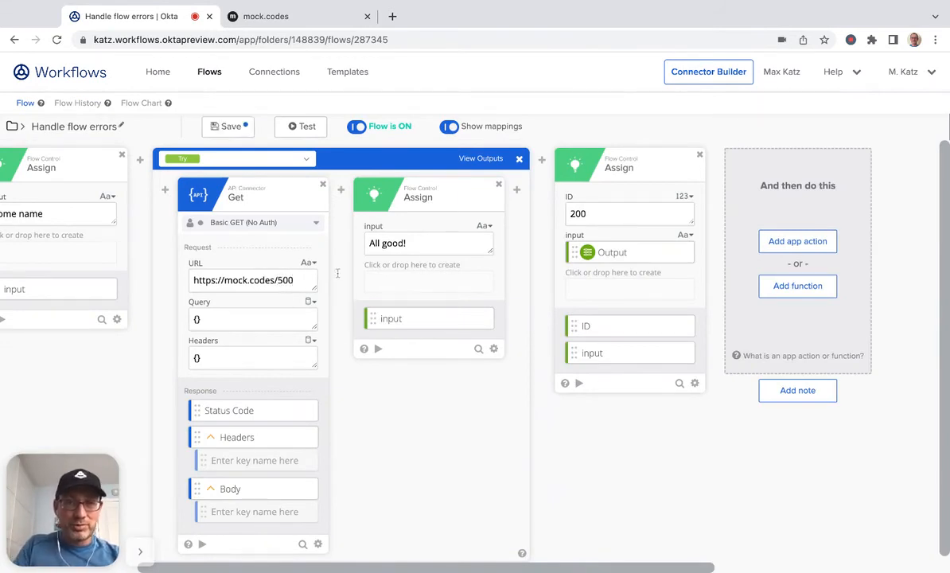
click(300, 127)
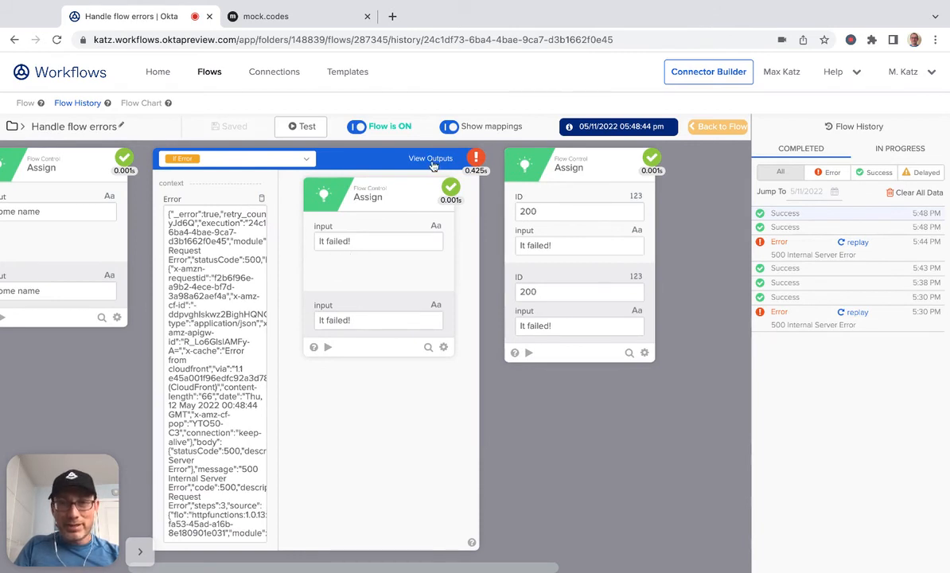
Inspect the Try branch's 500 Internal Server Error and the Error branch delivering "It failed!".
click(430, 160)
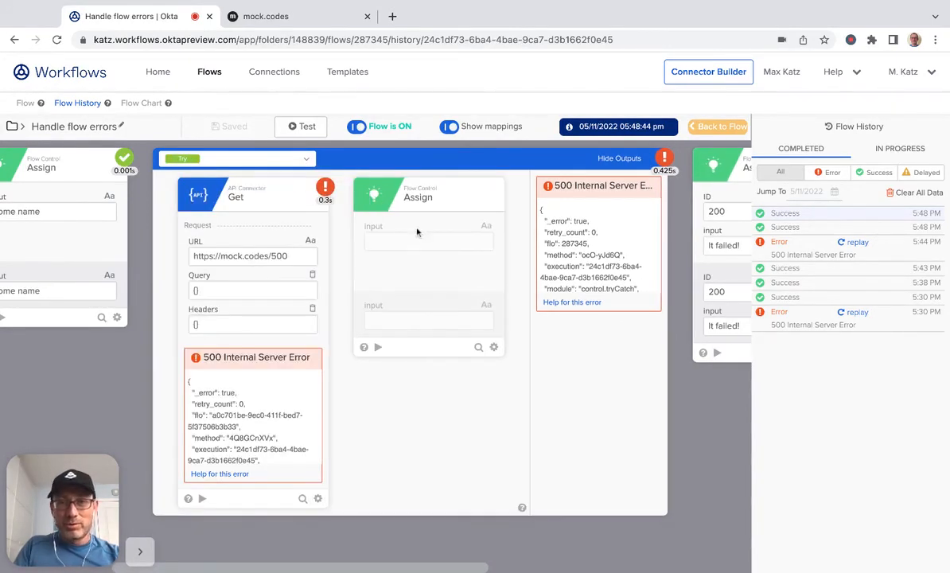
mouse_move(308, 162)
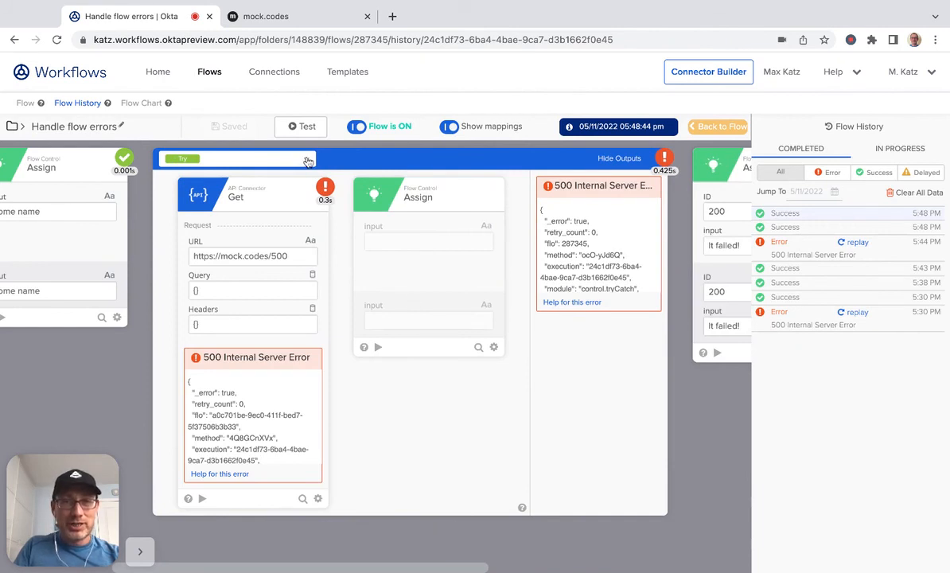
click(183, 159)
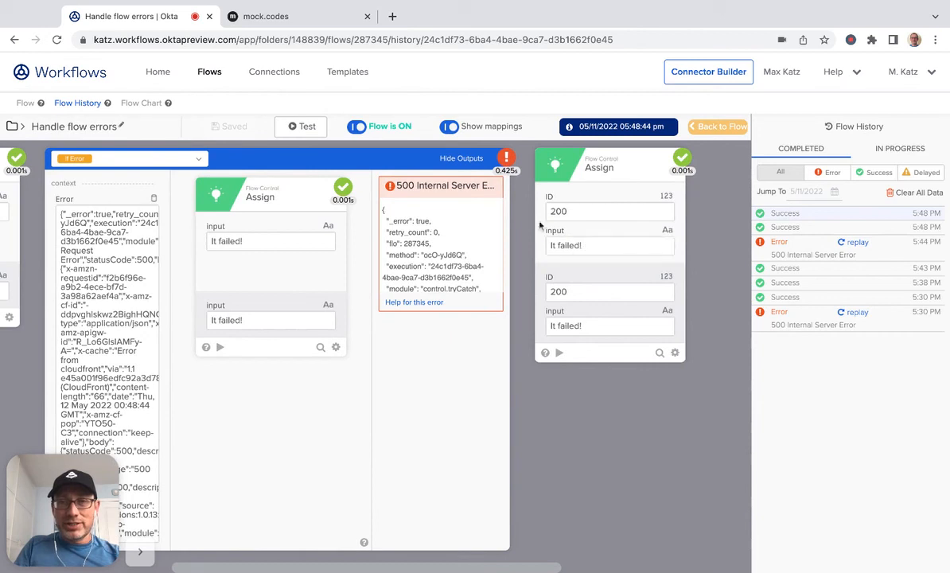
click(611, 245)
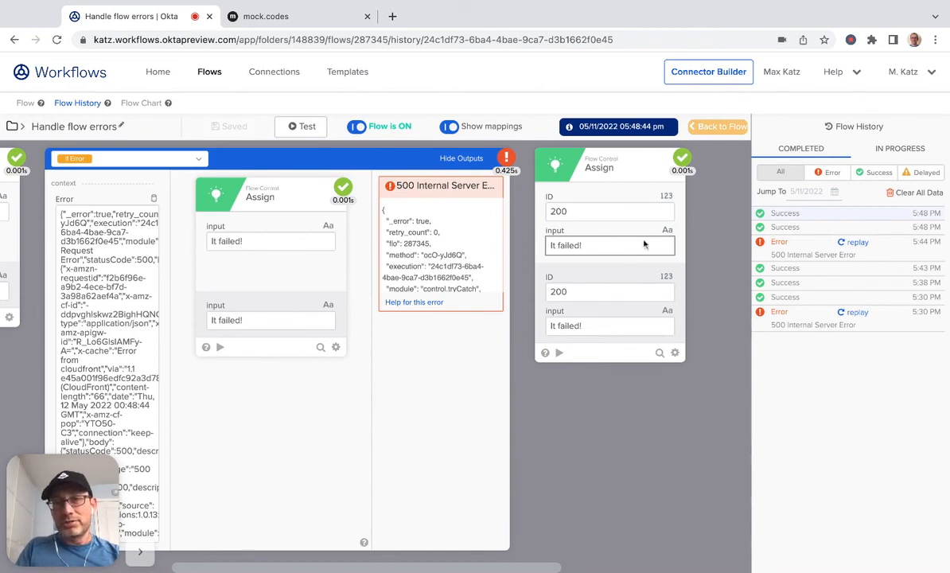
mouse_move(732, 147)
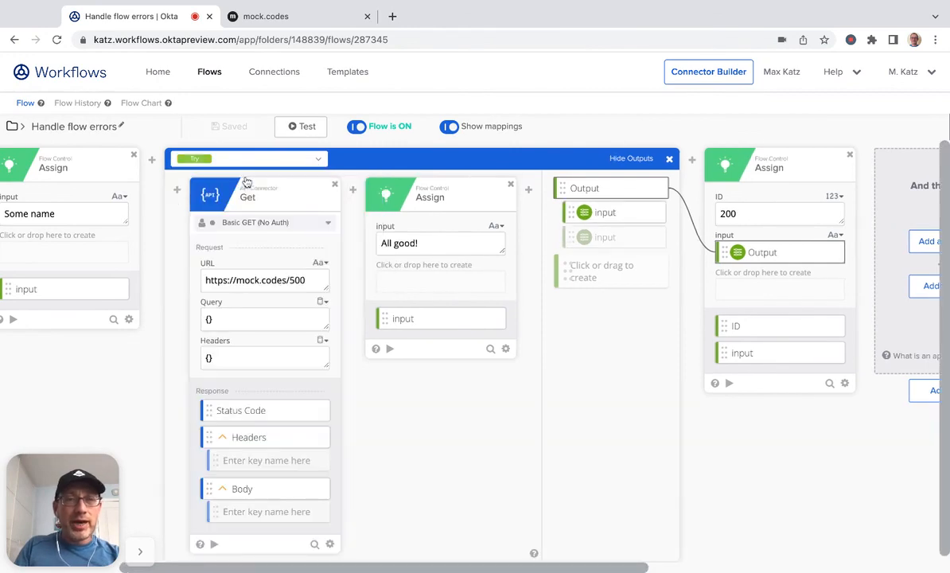
mouse_move(268, 206)
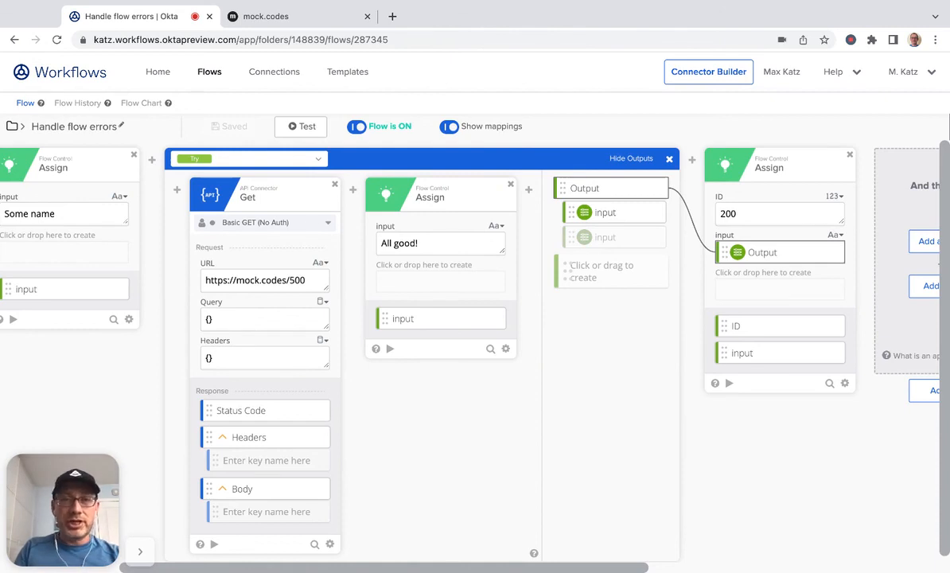
mouse_move(391, 426)
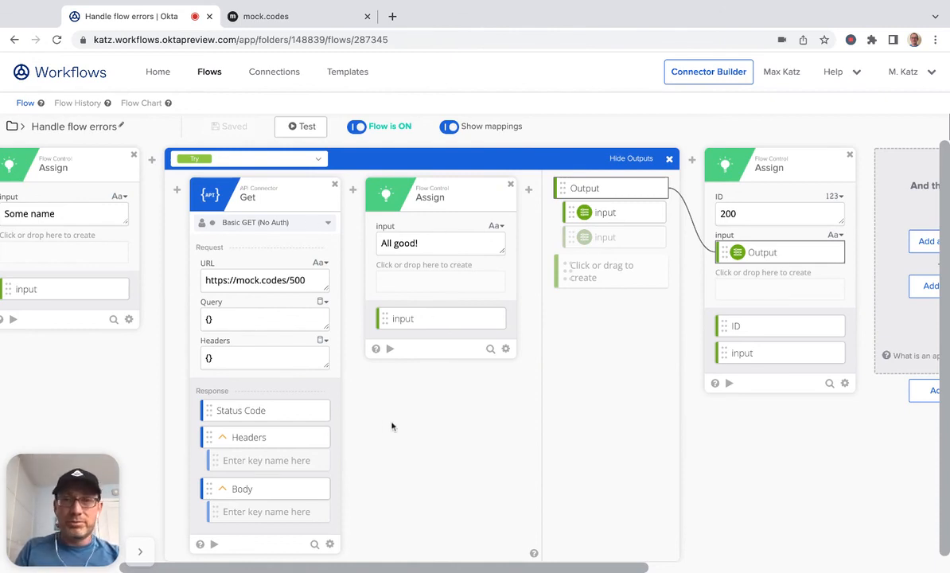